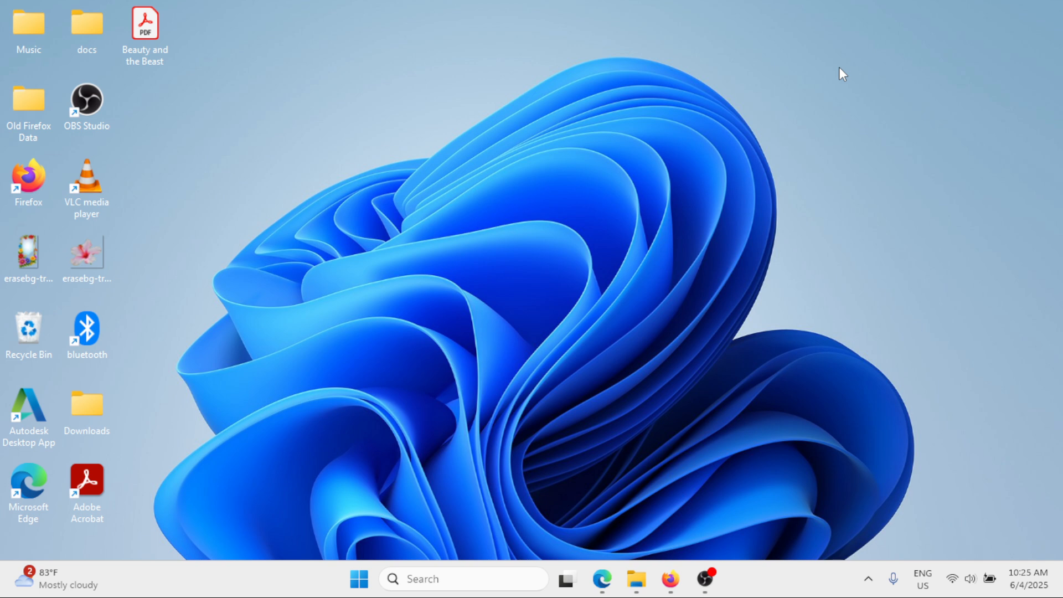
# Step: Launch the Settings app from the Start menu's pinned apps
pyautogui.click(359, 578)
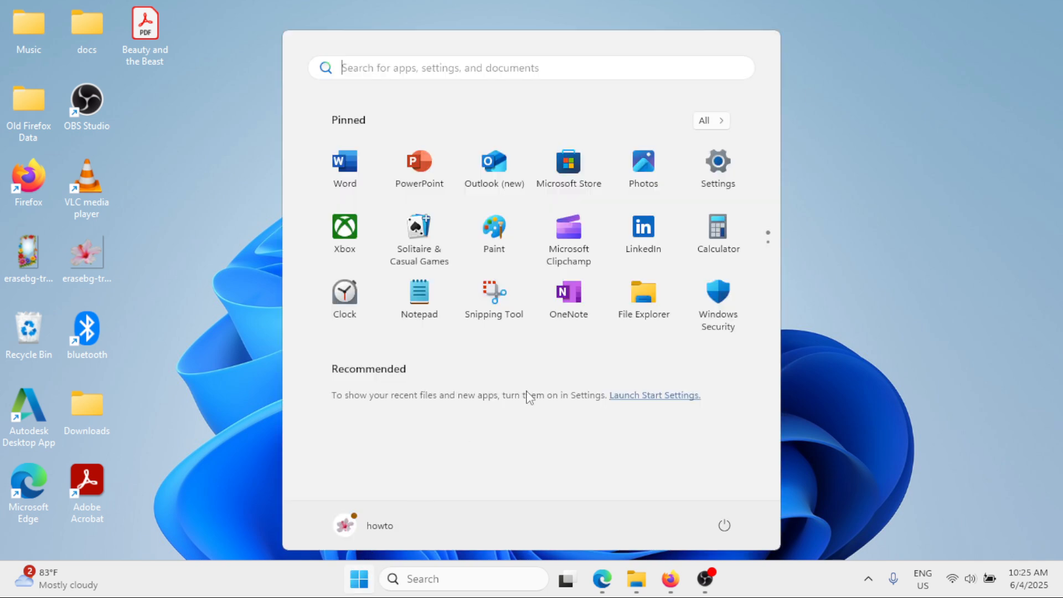
pyautogui.click(717, 163)
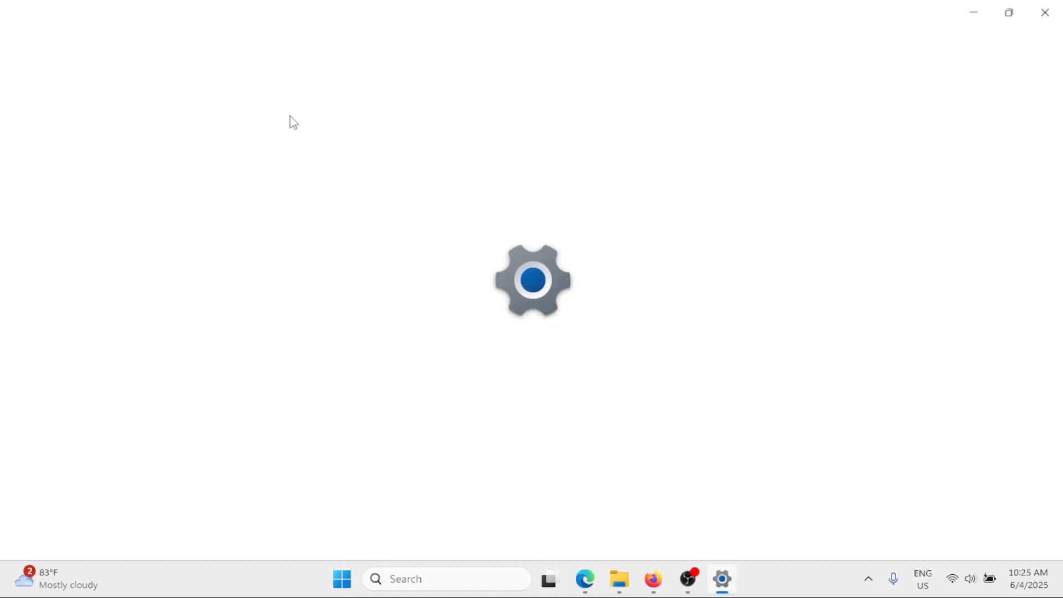
# Step: Reach the Other troubleshooters list under System > Troubleshoot, down to Video Playback
pyautogui.click(721, 579)
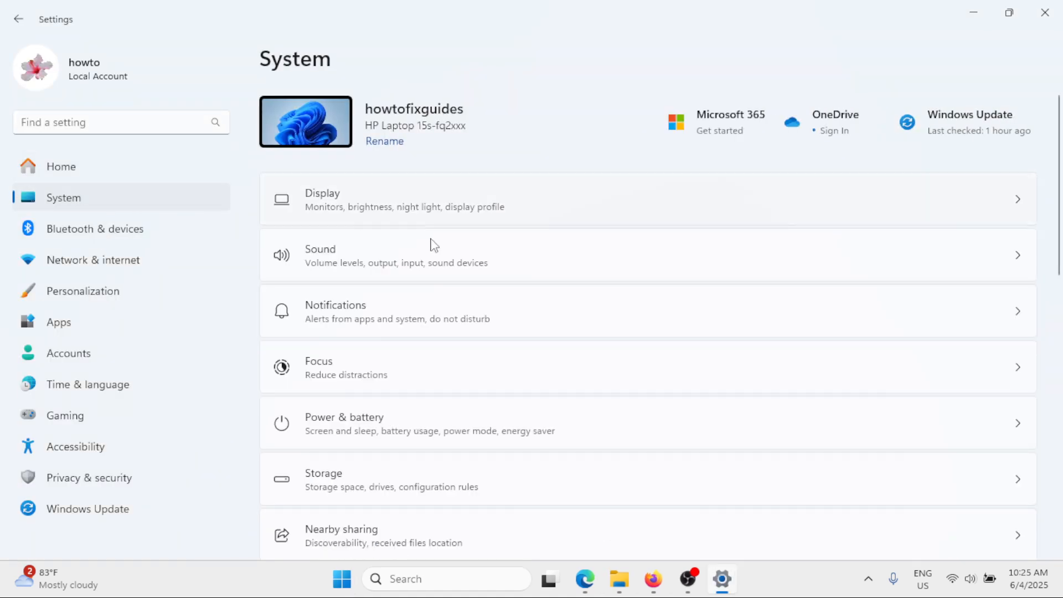
pyautogui.scroll(-3)
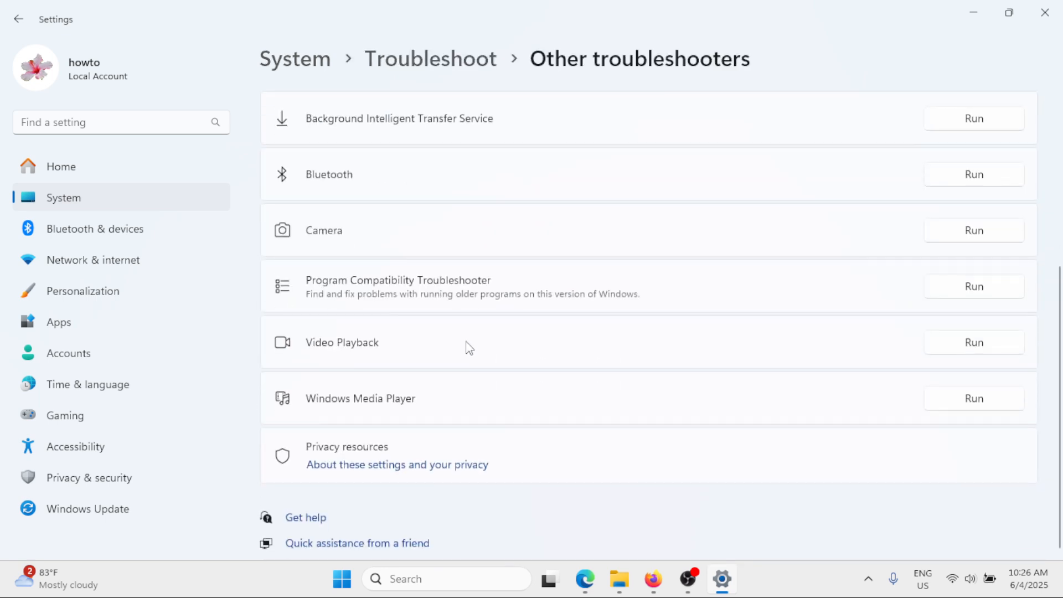
pyautogui.moveTo(980, 329)
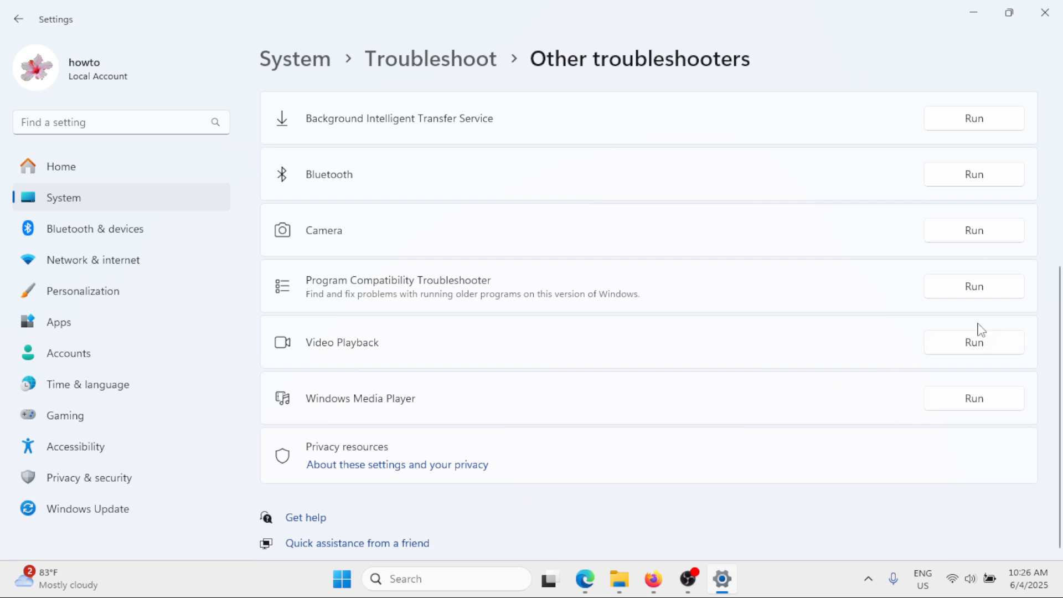
pyautogui.moveTo(870, 357)
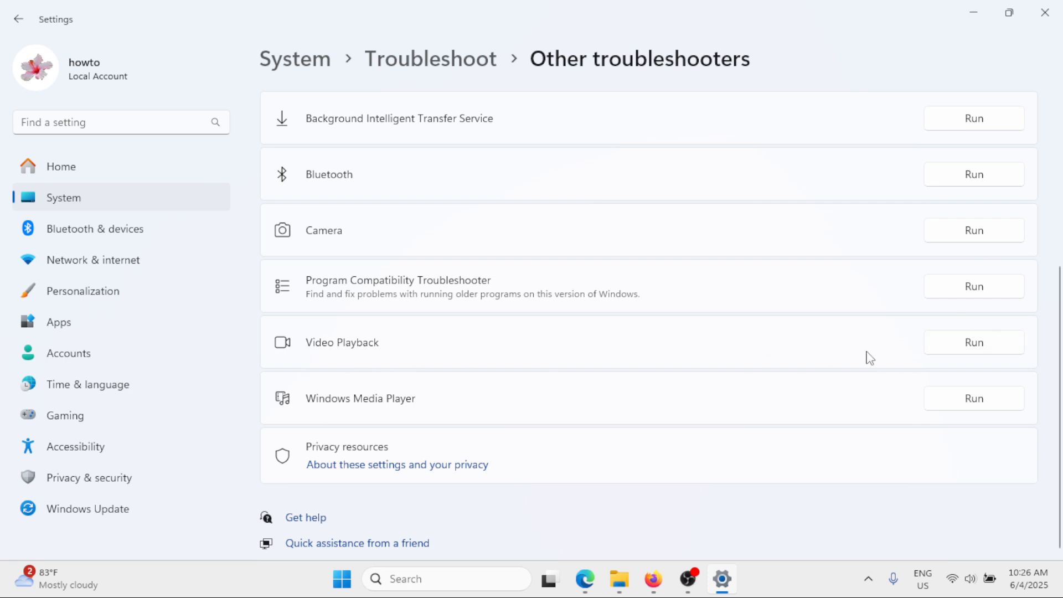
pyautogui.moveTo(998, 342)
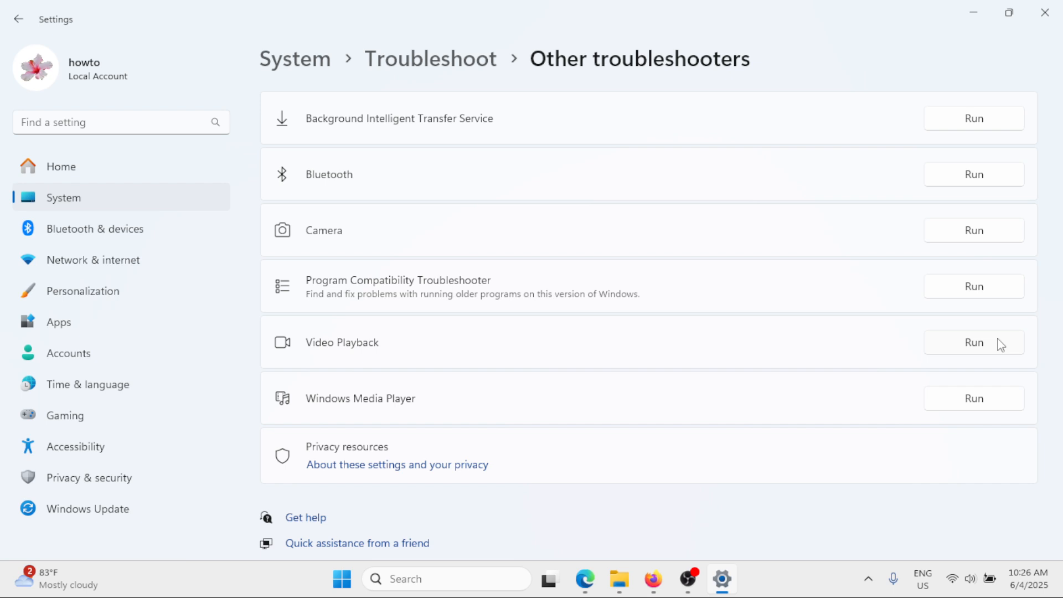
pyautogui.moveTo(1046, 12)
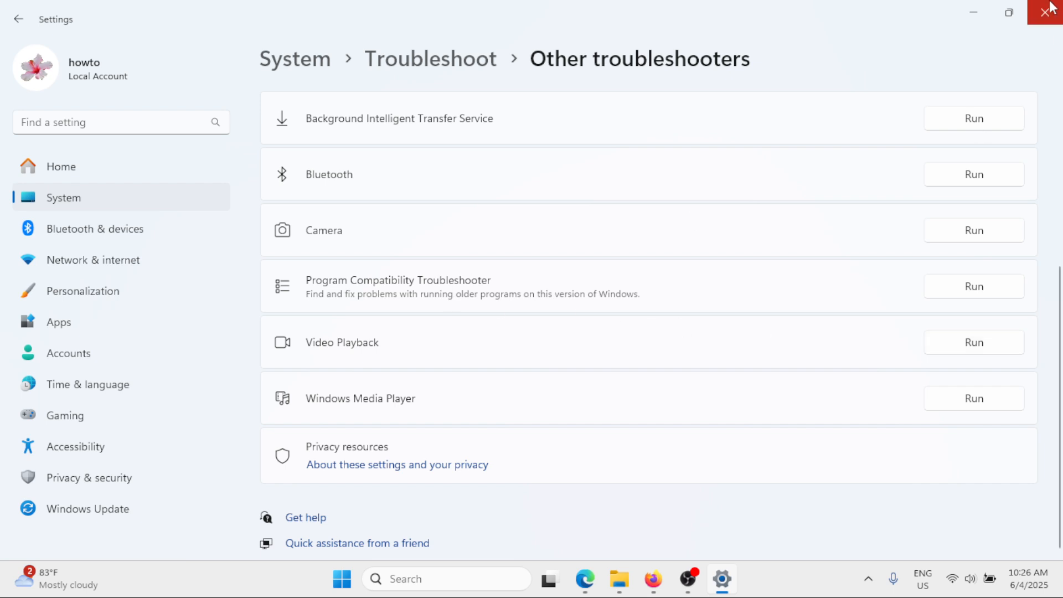
pyautogui.moveTo(1049, 12)
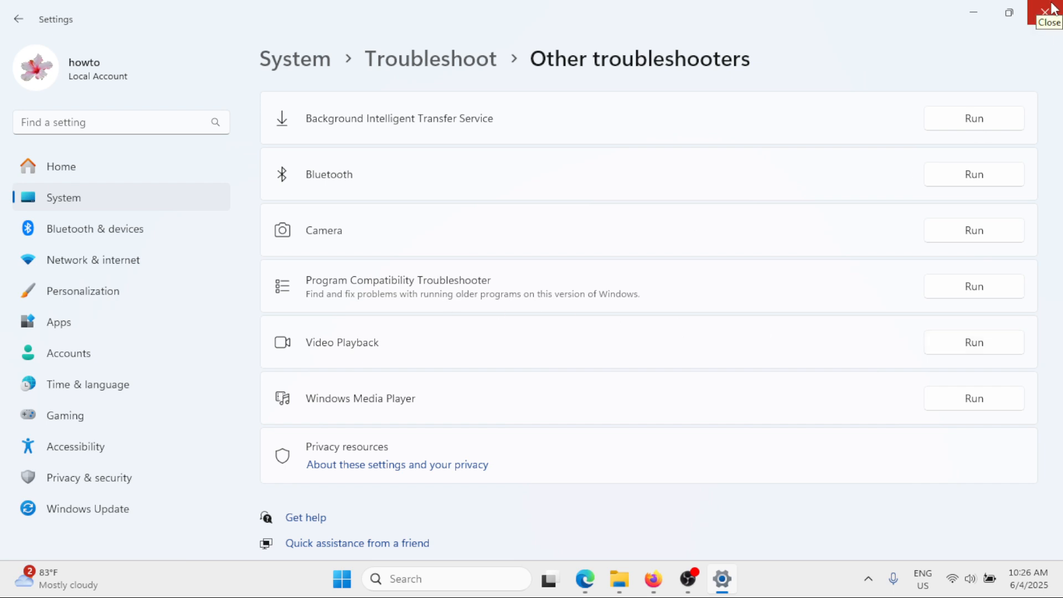
# Step: Close the Settings window, returning to the desktop
pyautogui.click(1050, 12)
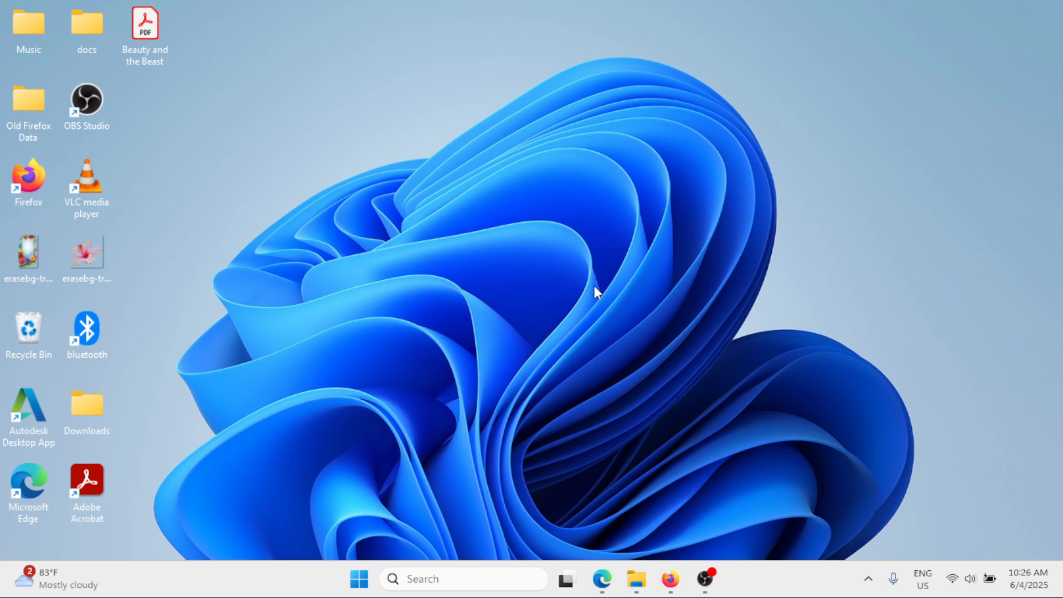
pyautogui.moveTo(529, 289)
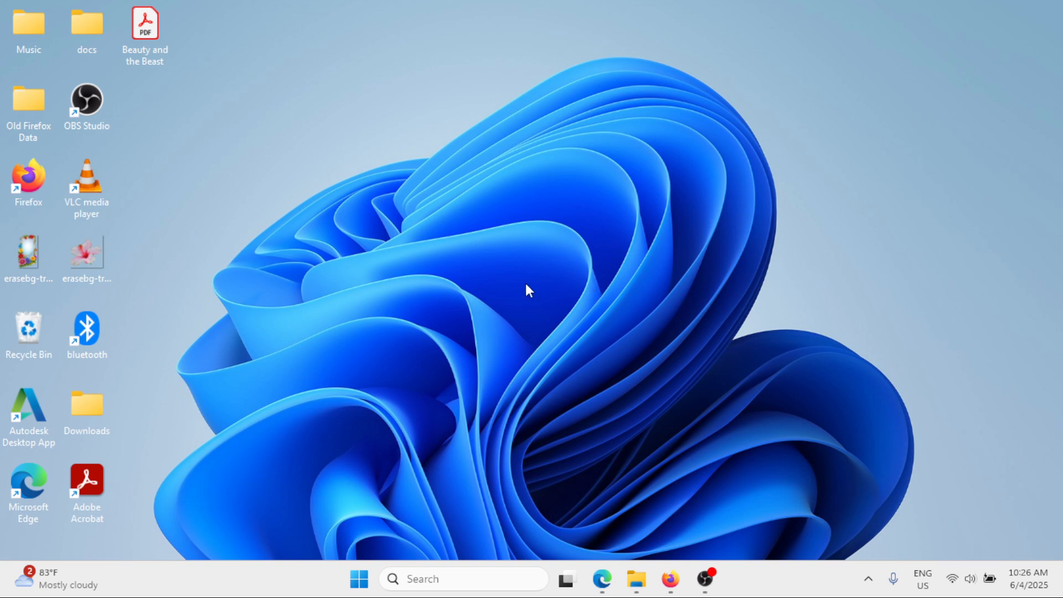
pyautogui.moveTo(604, 386)
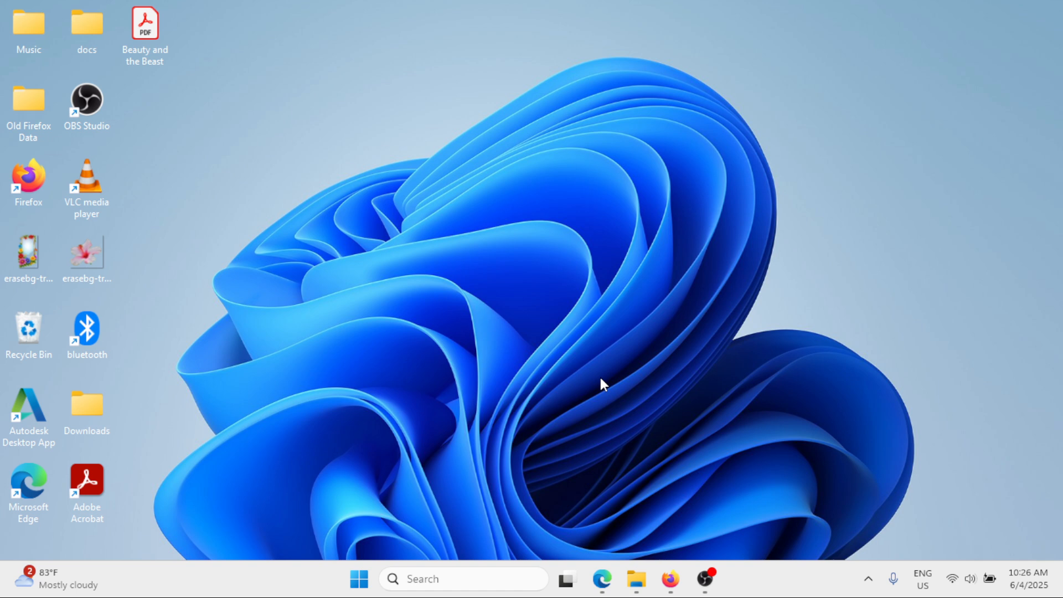
pyautogui.moveTo(584, 371)
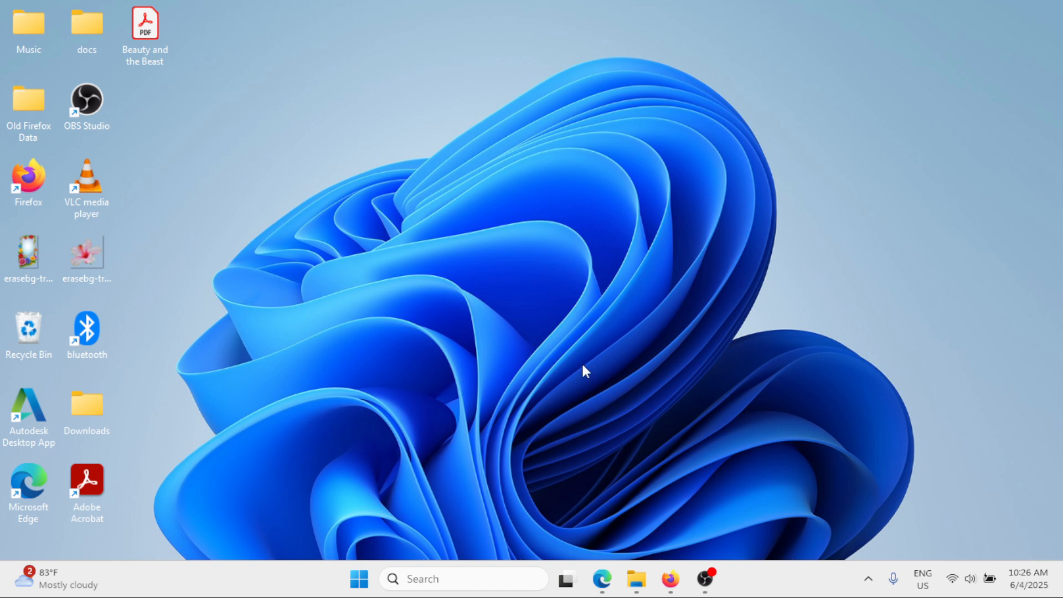
pyautogui.moveTo(533, 398)
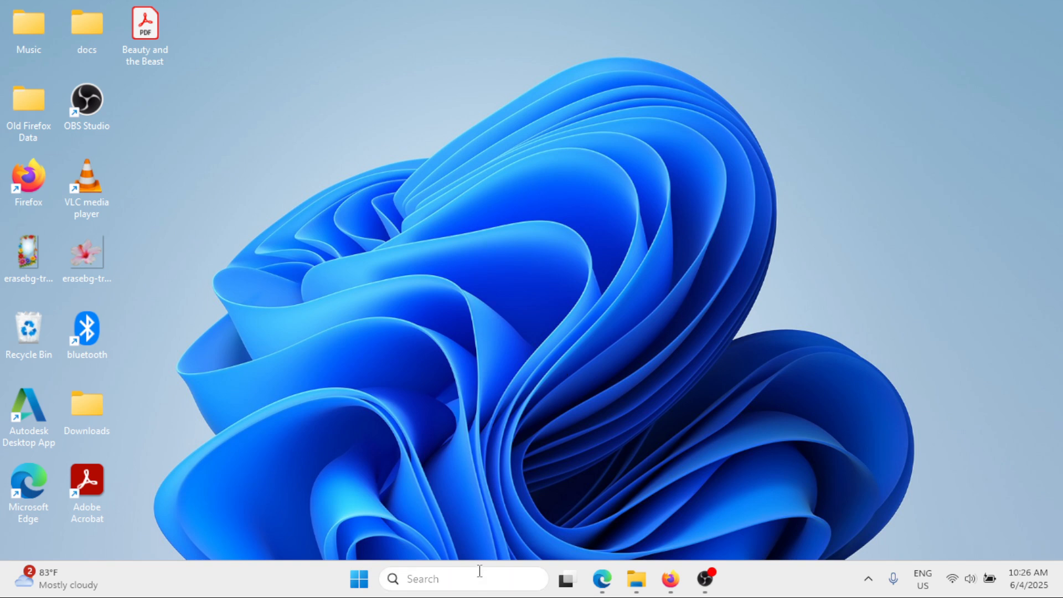
# Step: Search 'on-Screen Keyboard' and launch the On-Screen Keyboard
pyautogui.write('on-Screen Keyboard')
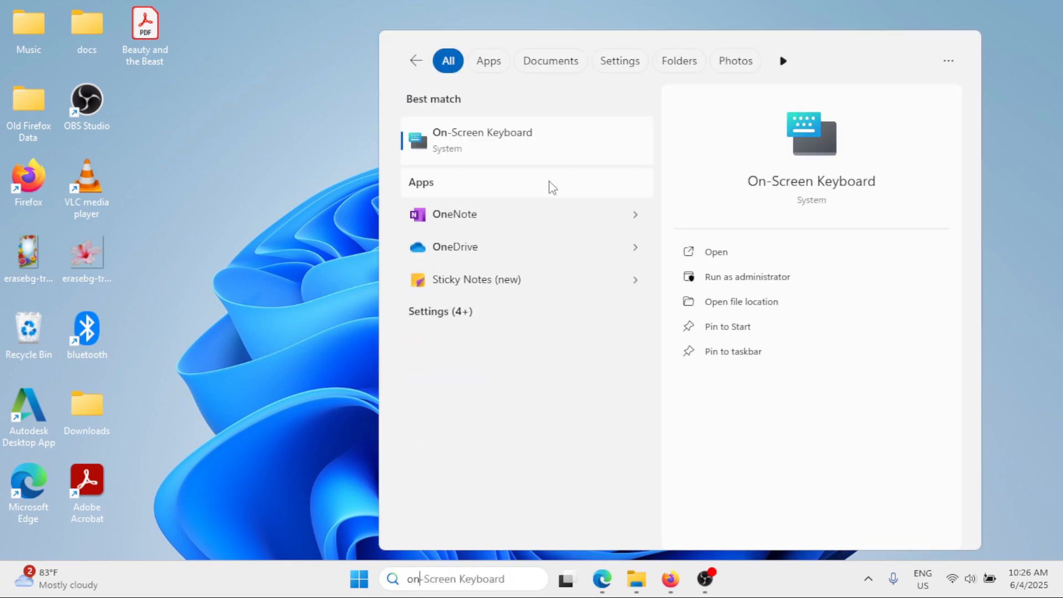
pyautogui.click(482, 140)
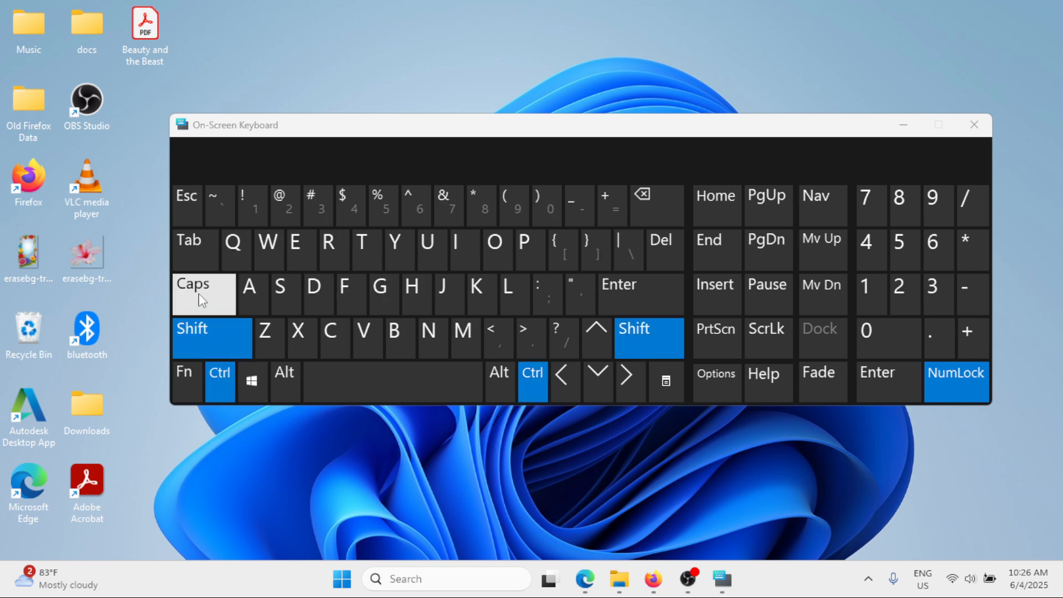
# Step: Toggle Caps, Shift and Ctrl on the On-Screen Keyboard to test them, then close it
pyautogui.click(202, 293)
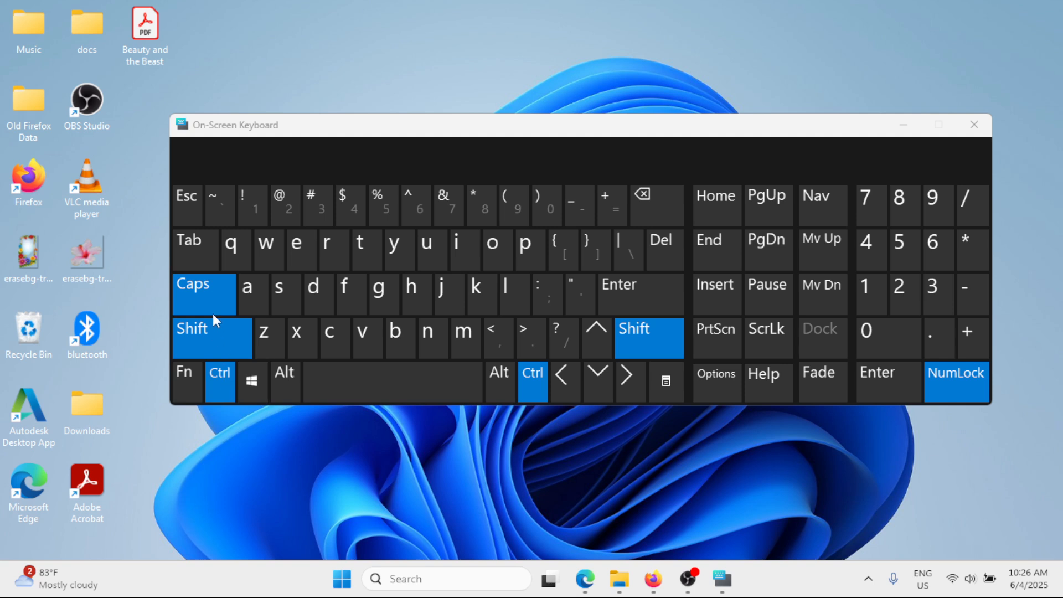
pyautogui.moveTo(221, 309)
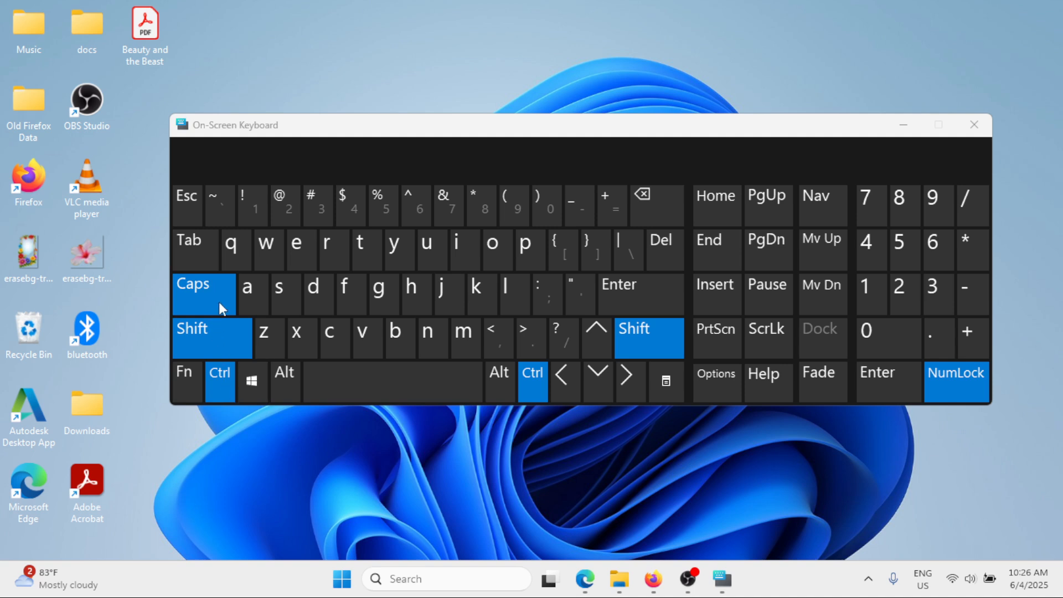
pyautogui.moveTo(404, 437)
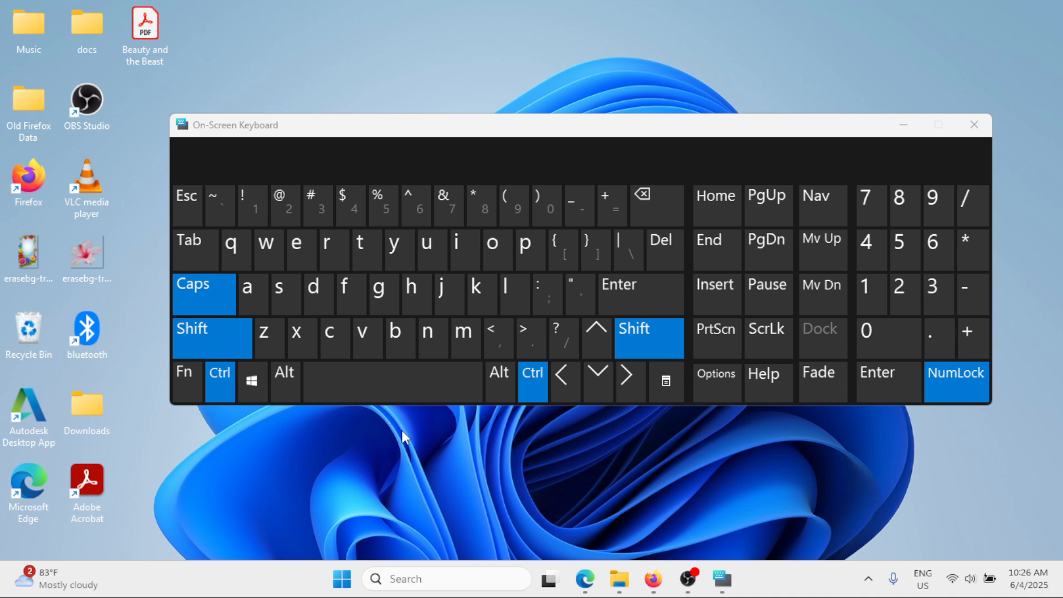
pyautogui.click(192, 283)
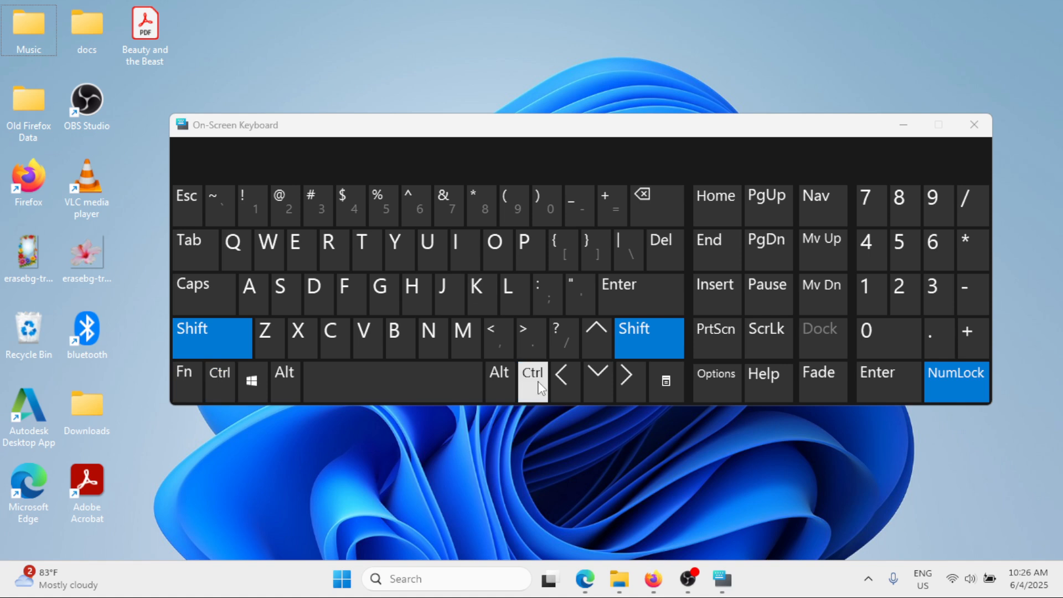
pyautogui.click(648, 337)
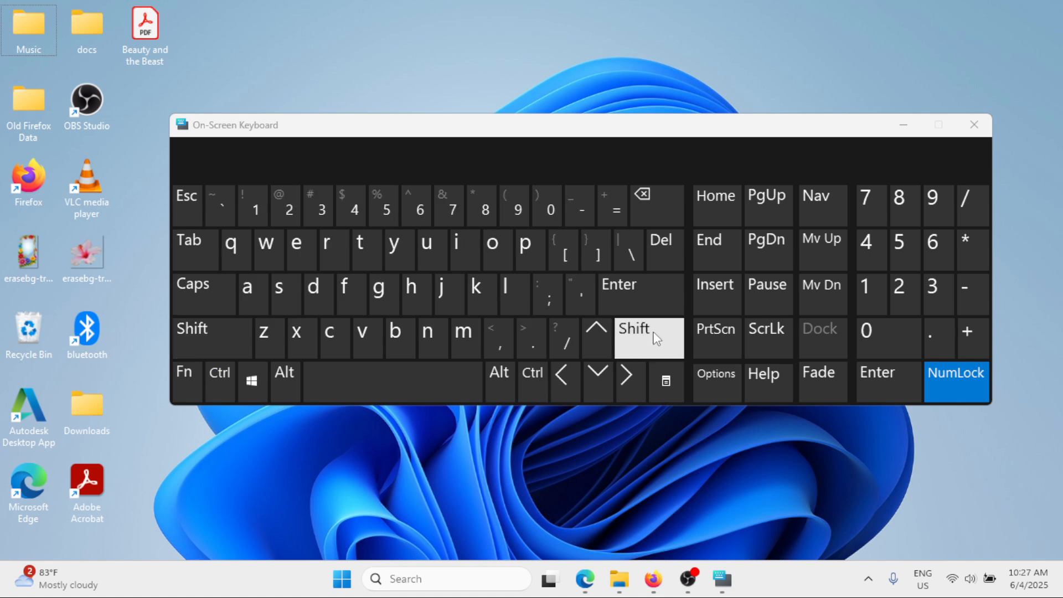
pyautogui.click(647, 338)
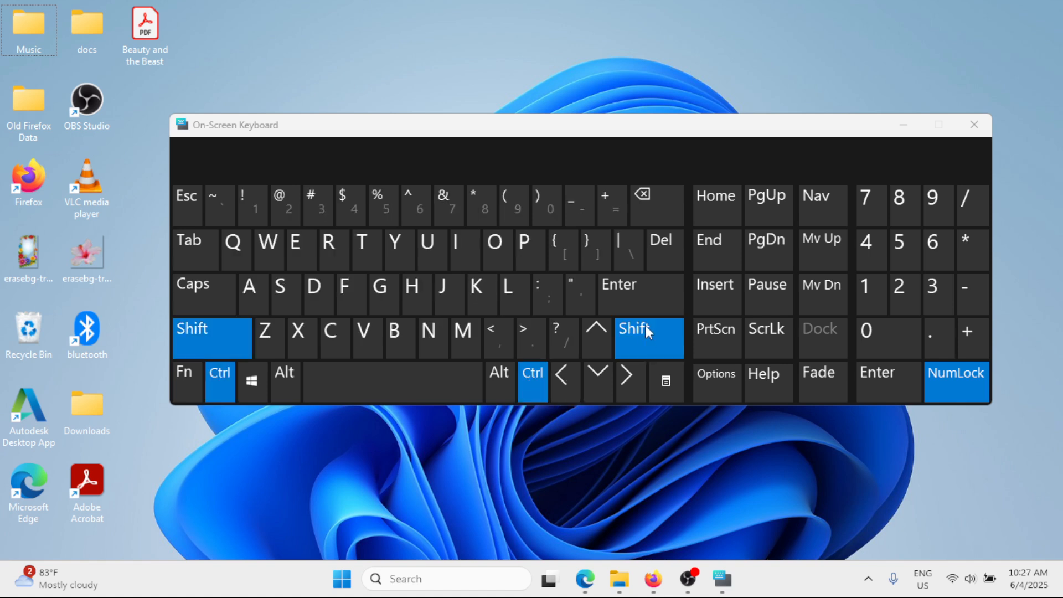
pyautogui.click(203, 294)
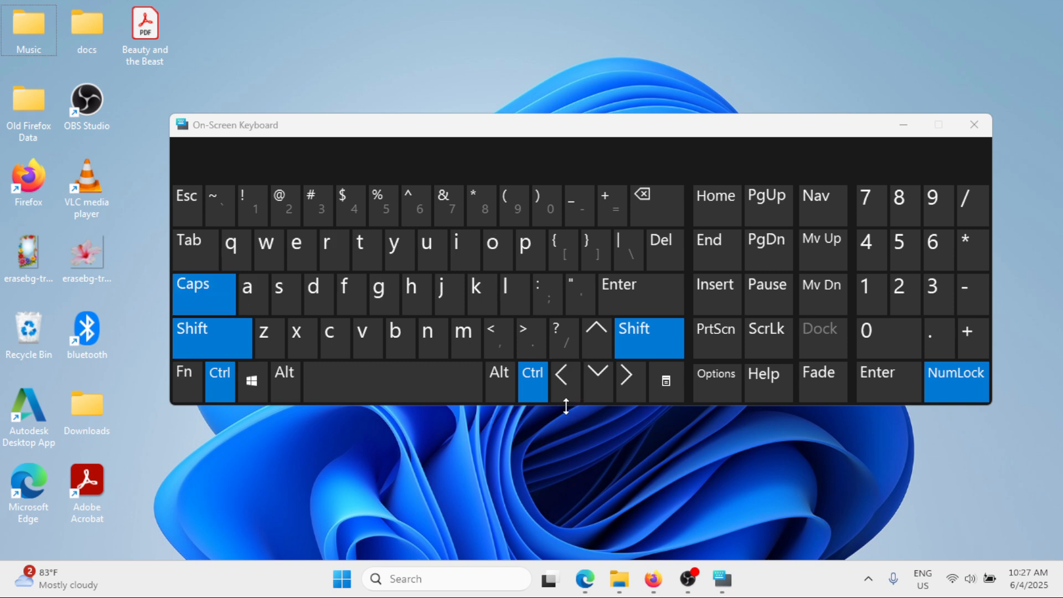
pyautogui.click(297, 249)
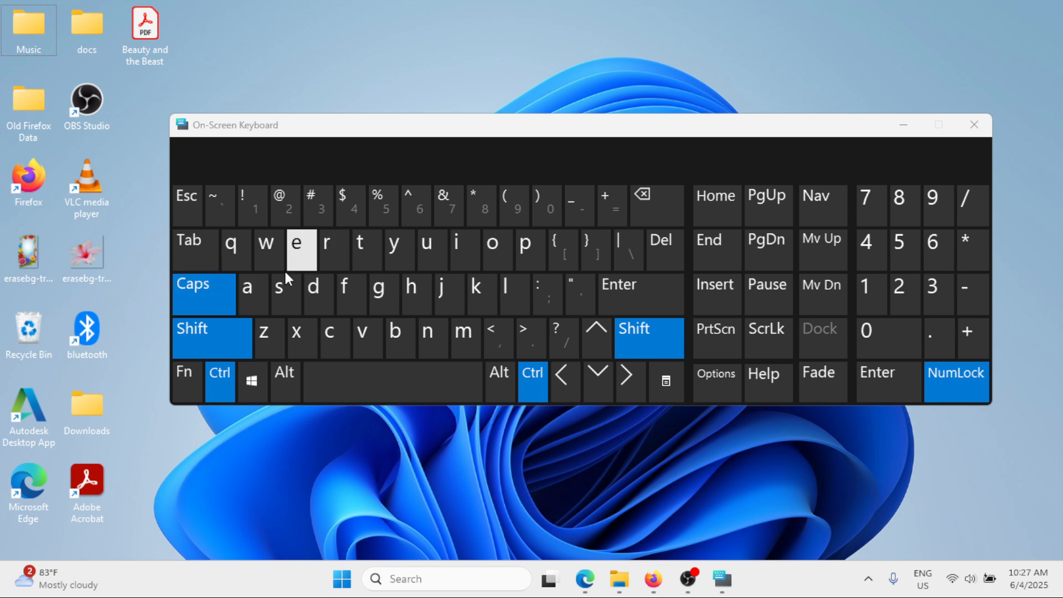
pyautogui.click(392, 381)
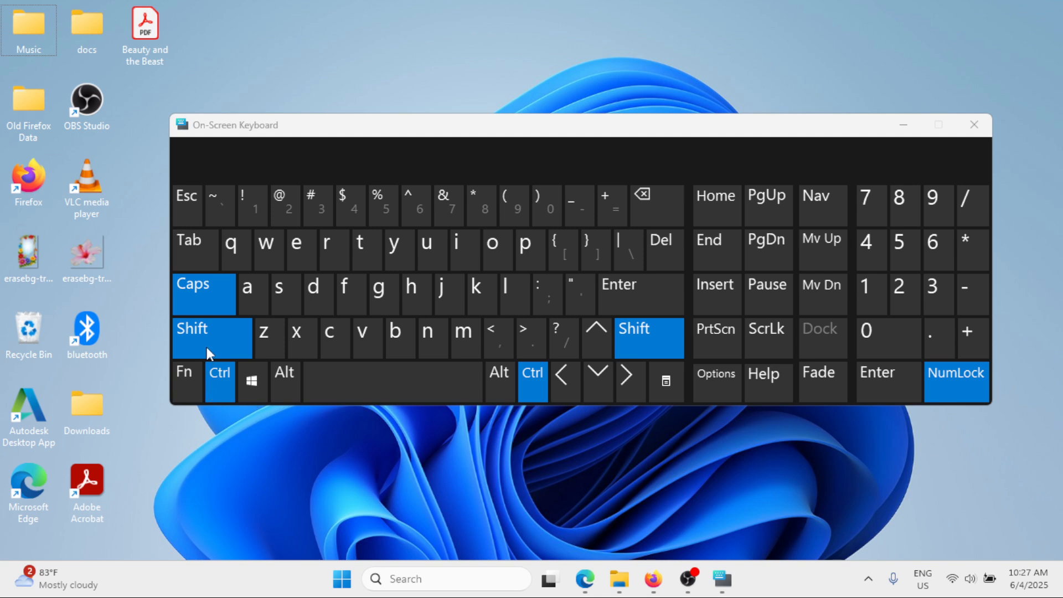
pyautogui.moveTo(527, 394)
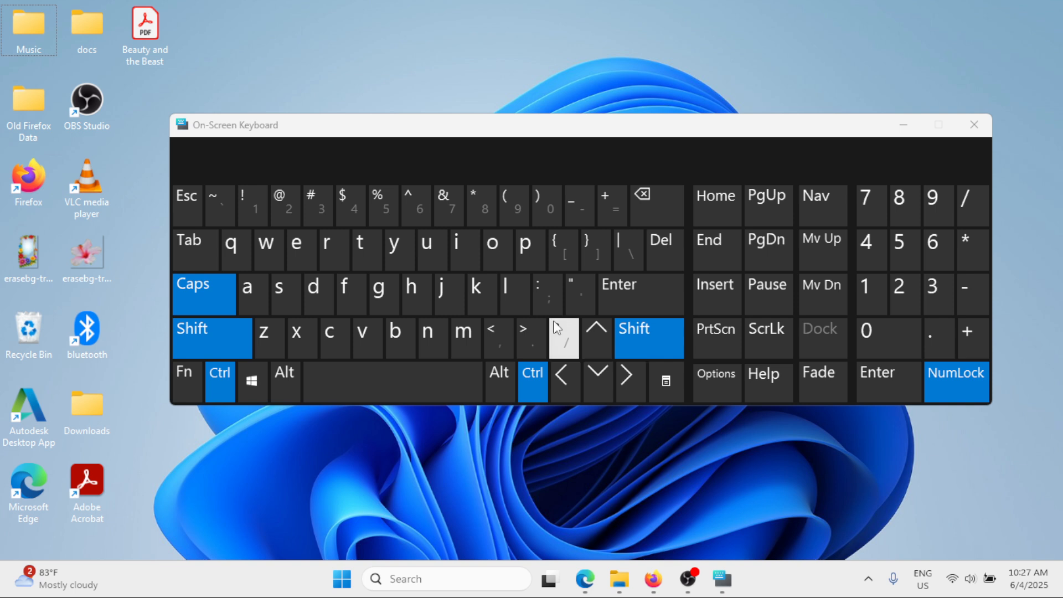
pyautogui.click(974, 126)
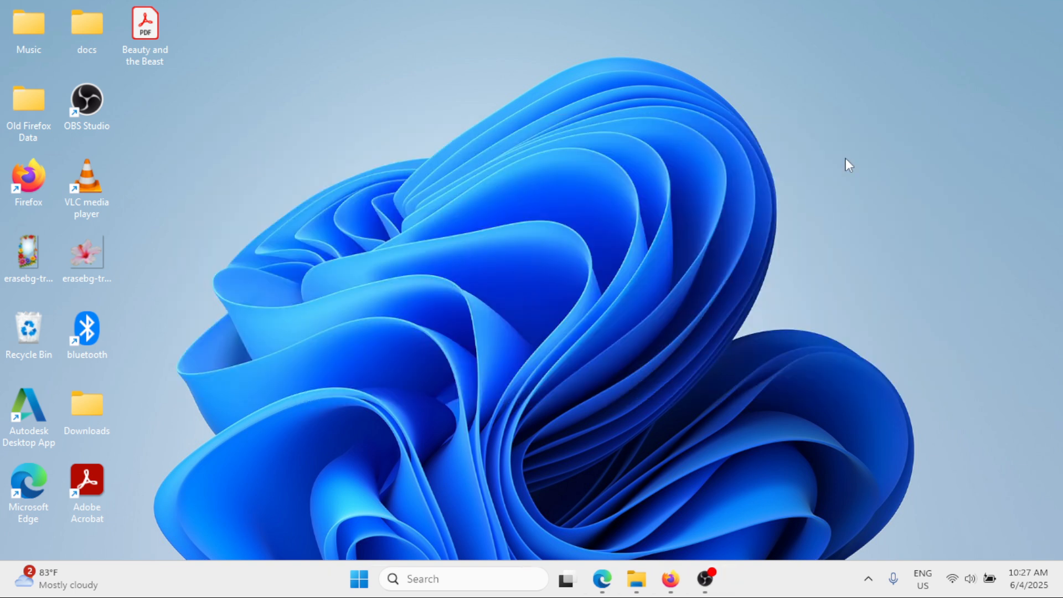
pyautogui.moveTo(596, 255)
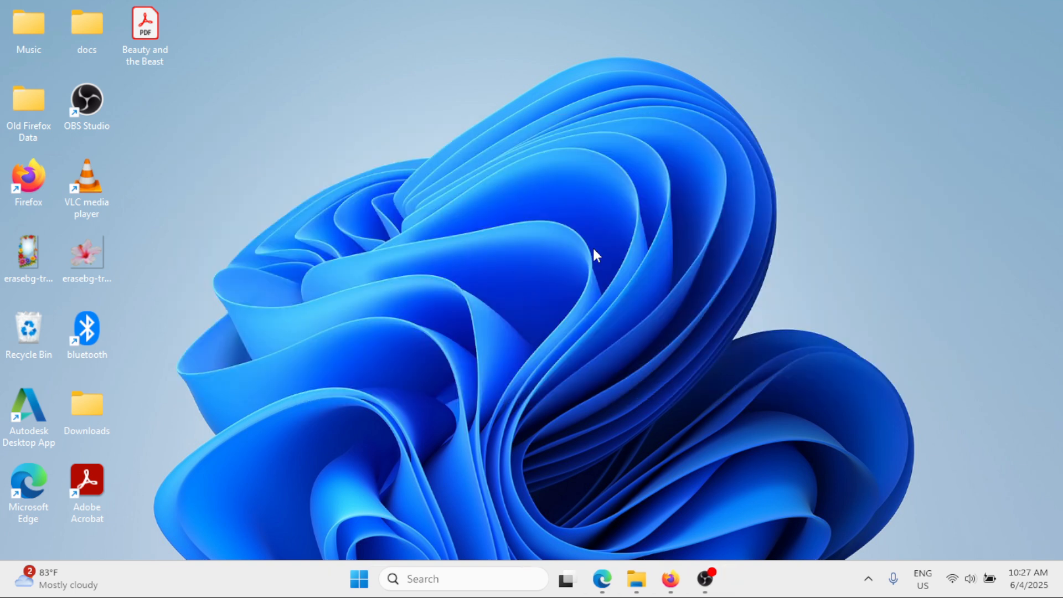
pyautogui.moveTo(486, 405)
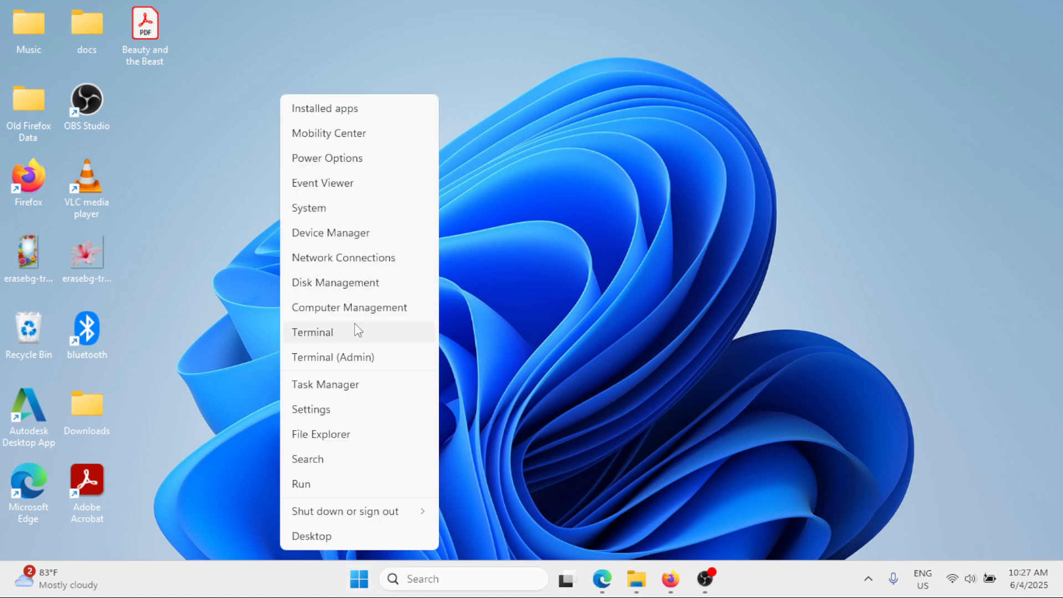
# Step: Update the Standard PS/2 Keyboard driver in Device Manager; best driver already installed
pyautogui.click(329, 233)
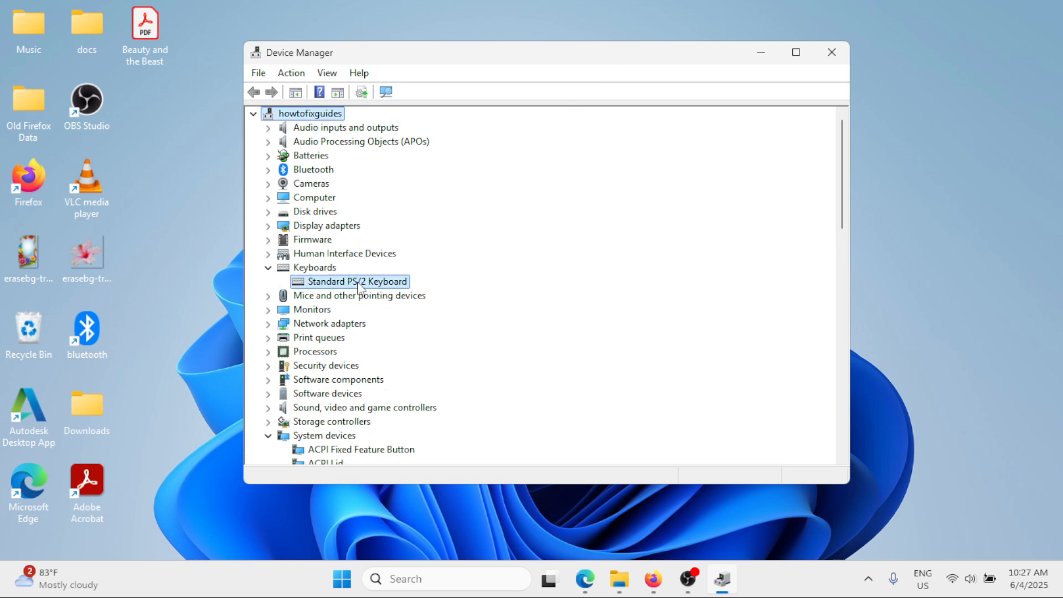
pyautogui.rightClick(359, 280)
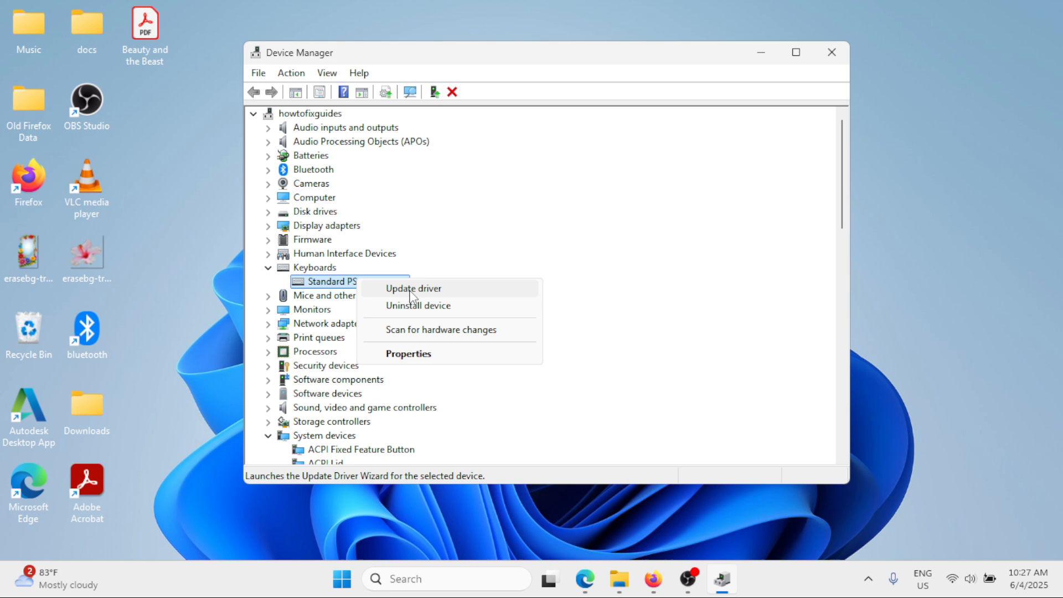
pyautogui.click(413, 288)
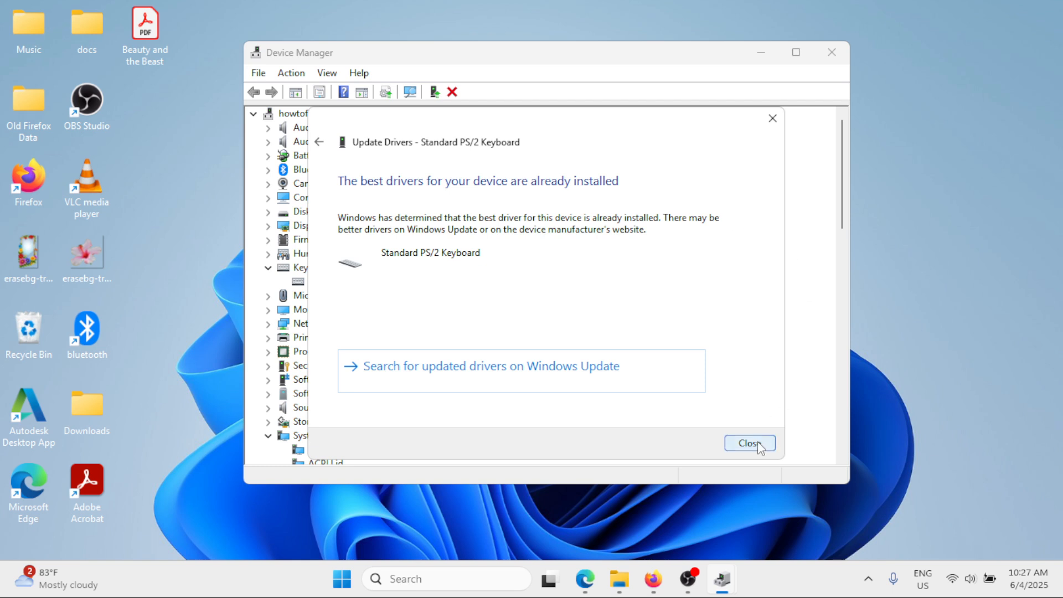
pyautogui.click(748, 443)
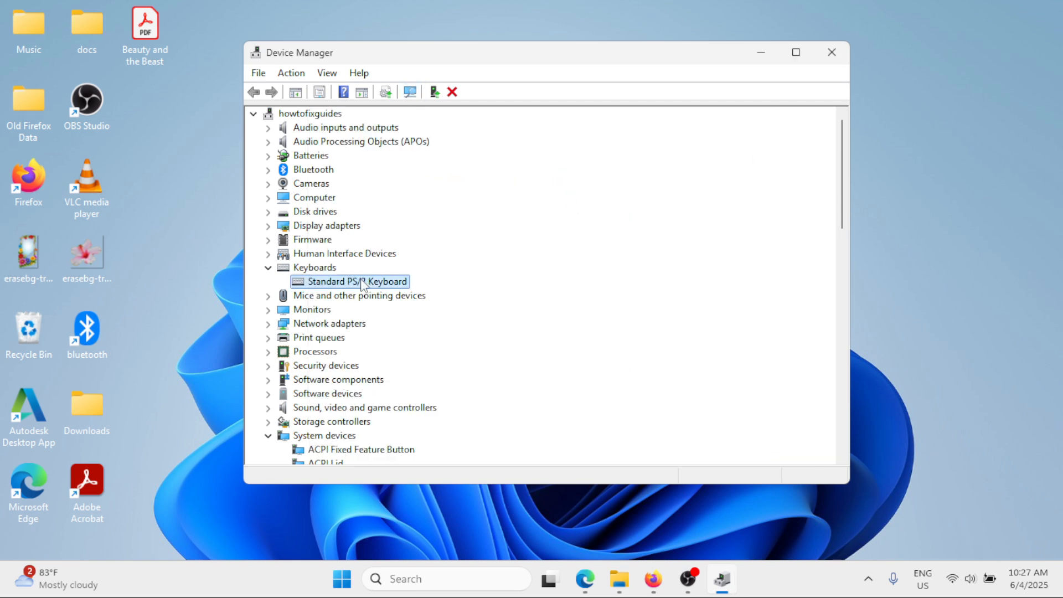
# Step: Uninstall the Standard PS/2 Keyboard device and close Device Manager
pyautogui.rightClick(361, 281)
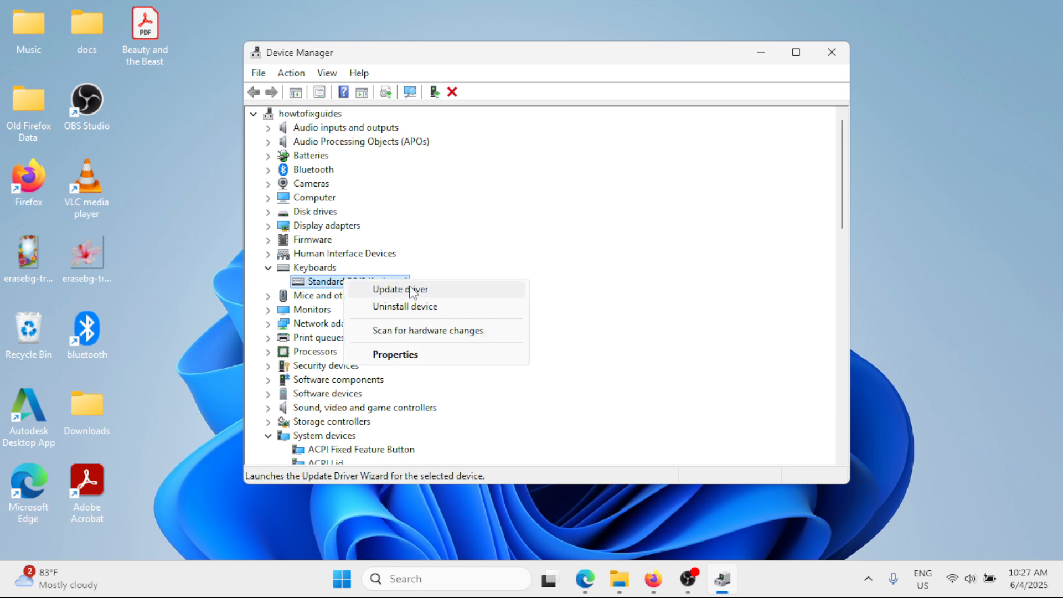
pyautogui.click(406, 305)
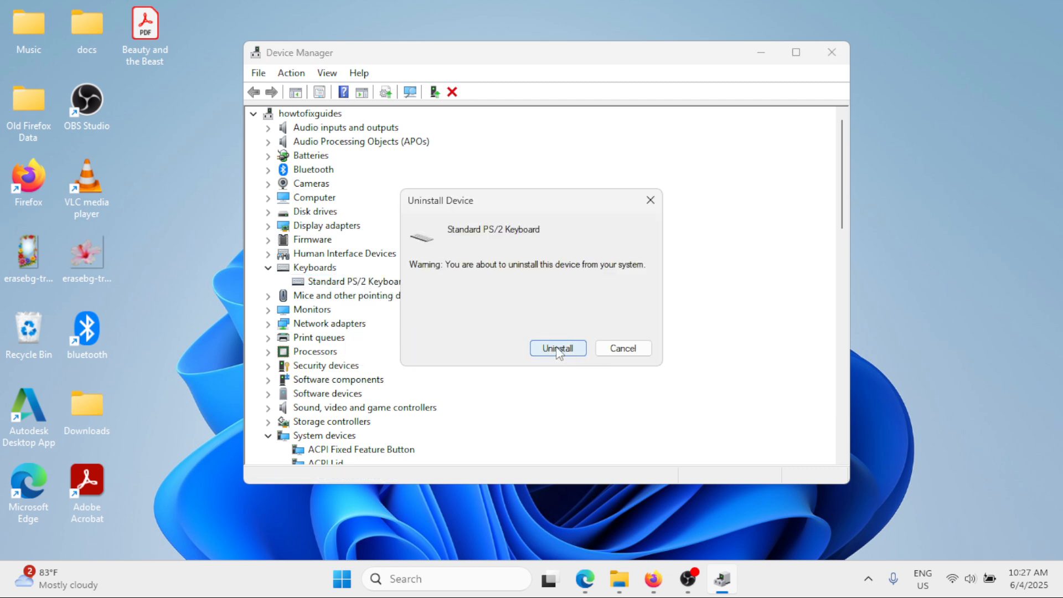
pyautogui.click(557, 347)
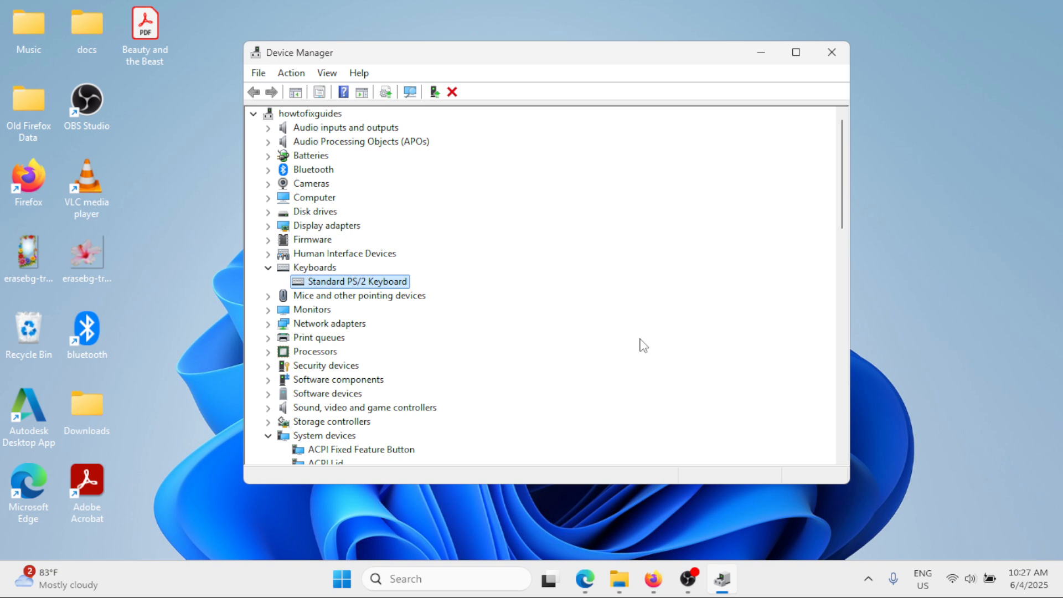
pyautogui.moveTo(642, 343)
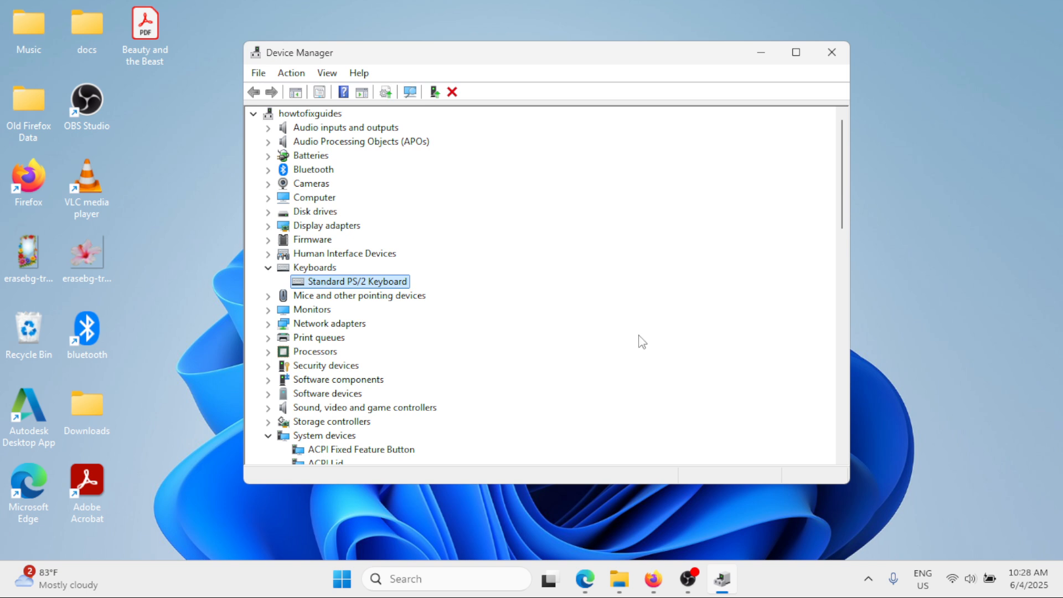
pyautogui.click(831, 52)
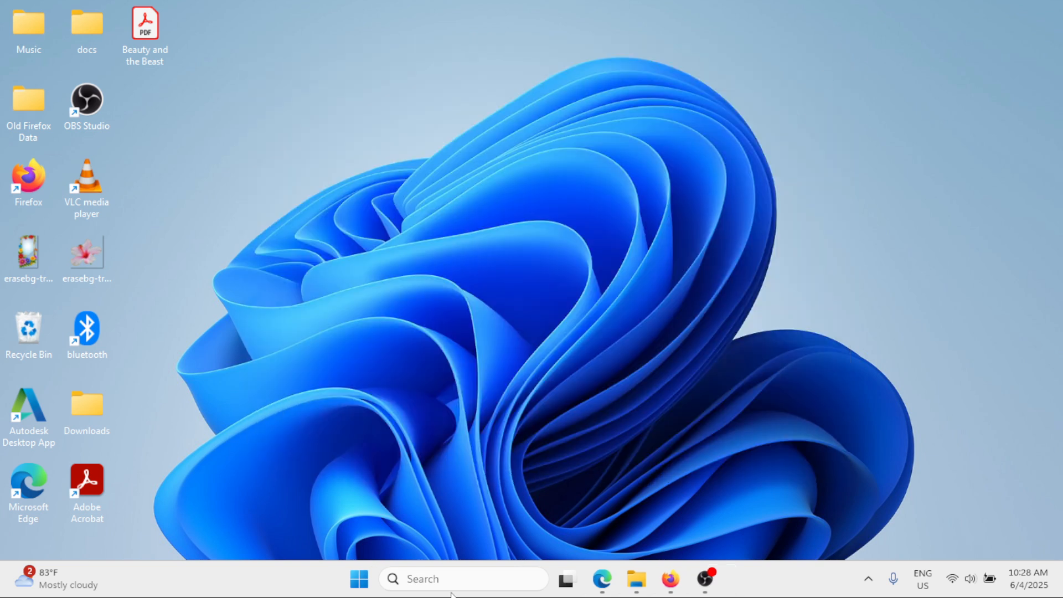
# Step: Open Control Panel and view All Control Panel Items as small icons
pyautogui.write('control Panel')
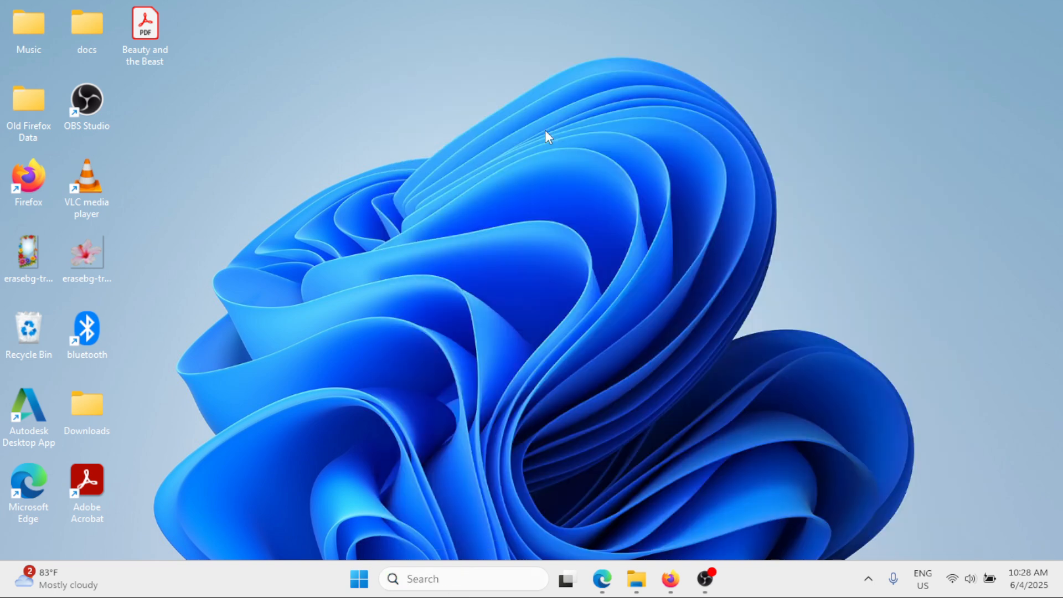
pyautogui.click(769, 85)
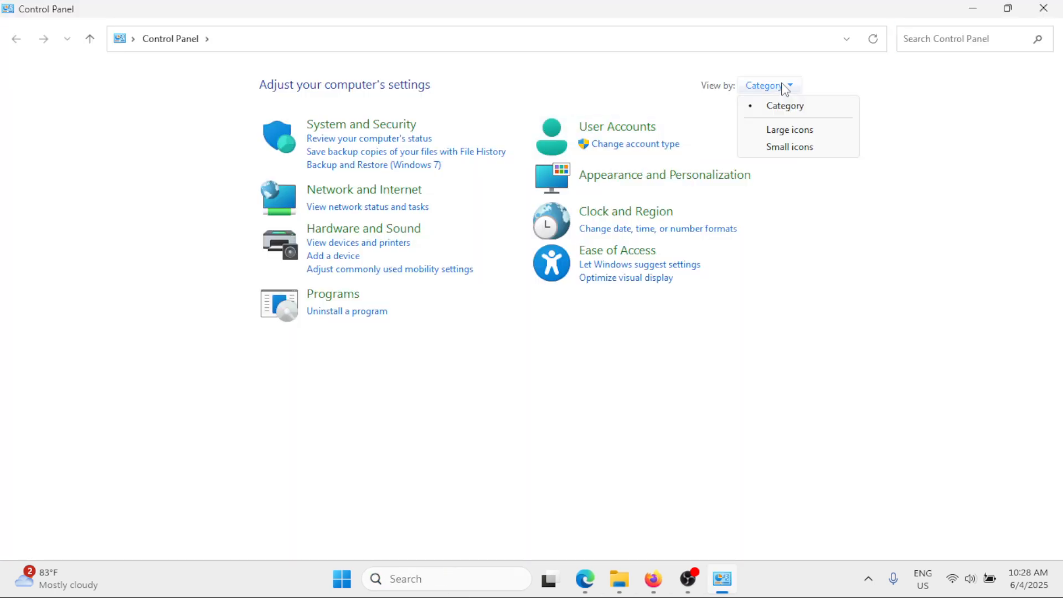
pyautogui.click(789, 146)
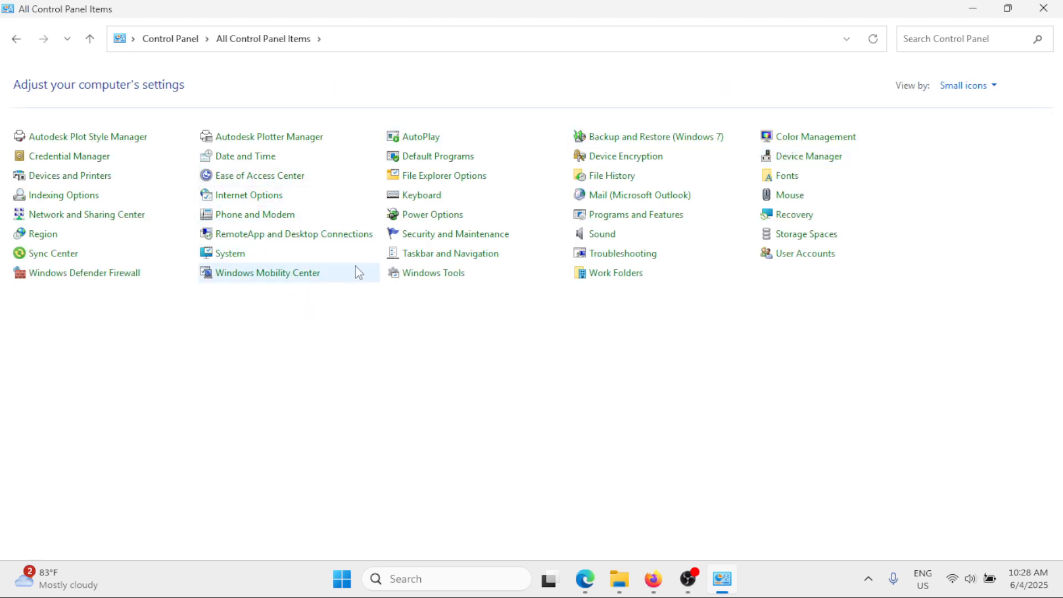
pyautogui.moveTo(44, 233)
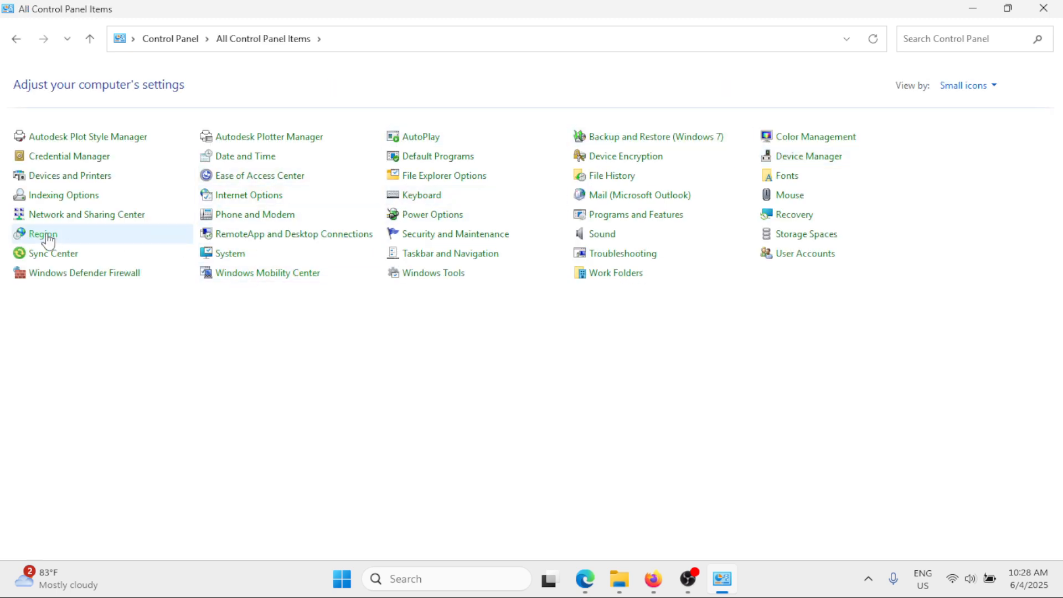
pyautogui.doubleClick(43, 234)
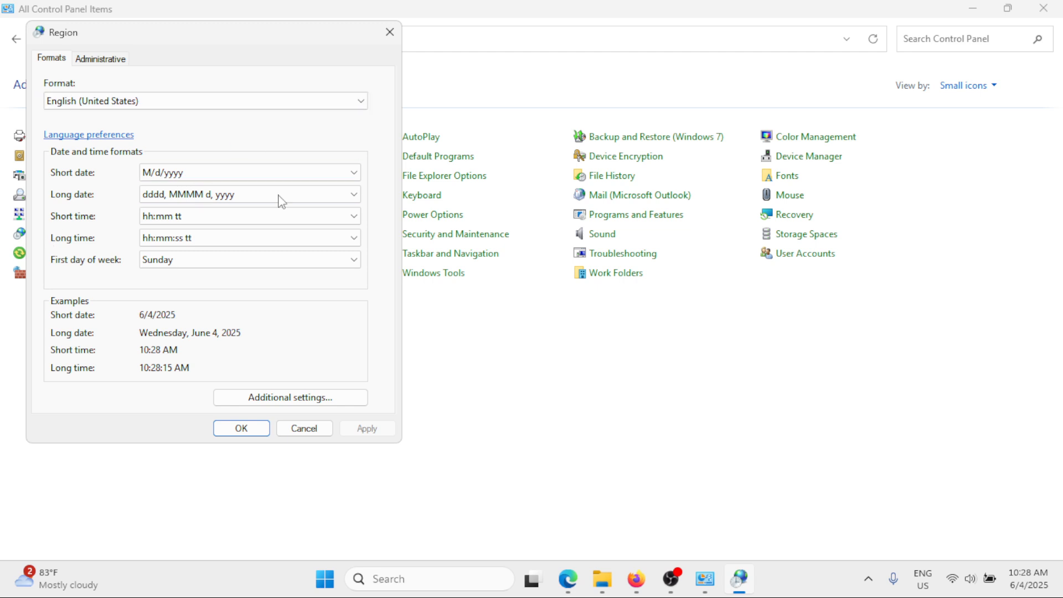
pyautogui.moveTo(290, 397)
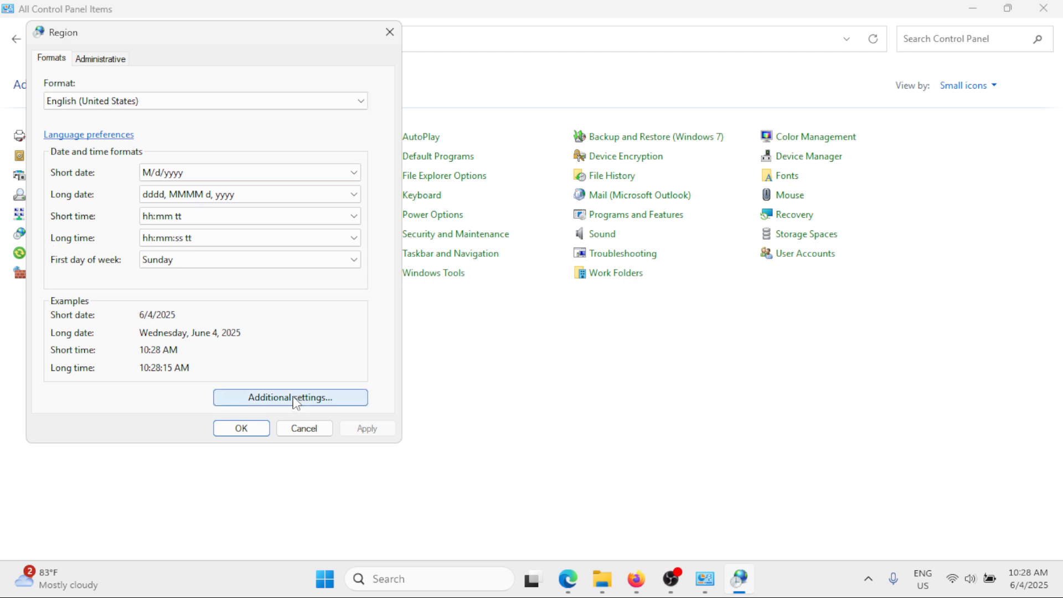
pyautogui.click(289, 397)
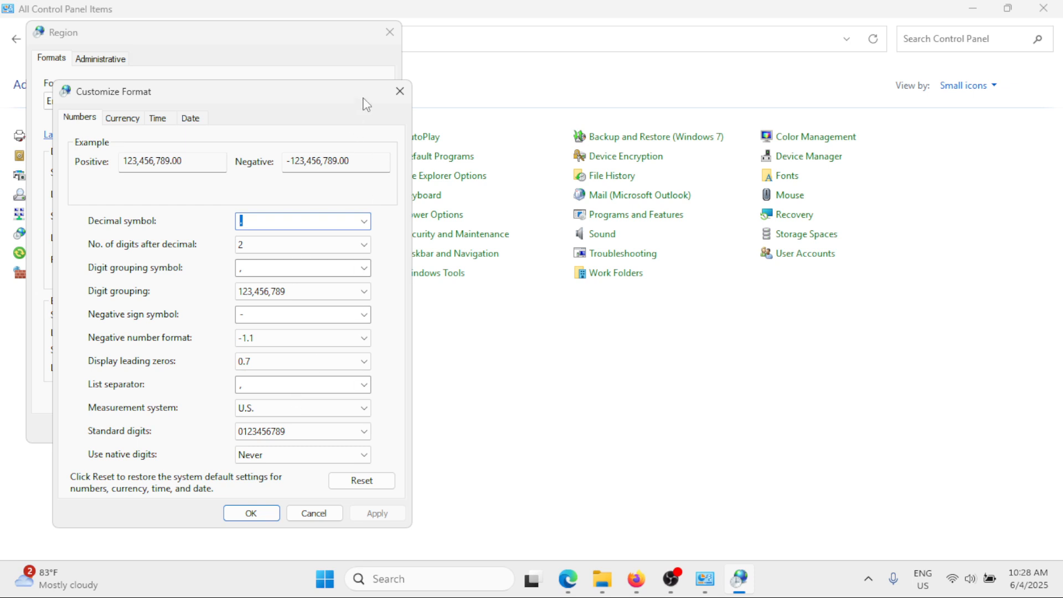
pyautogui.click(399, 91)
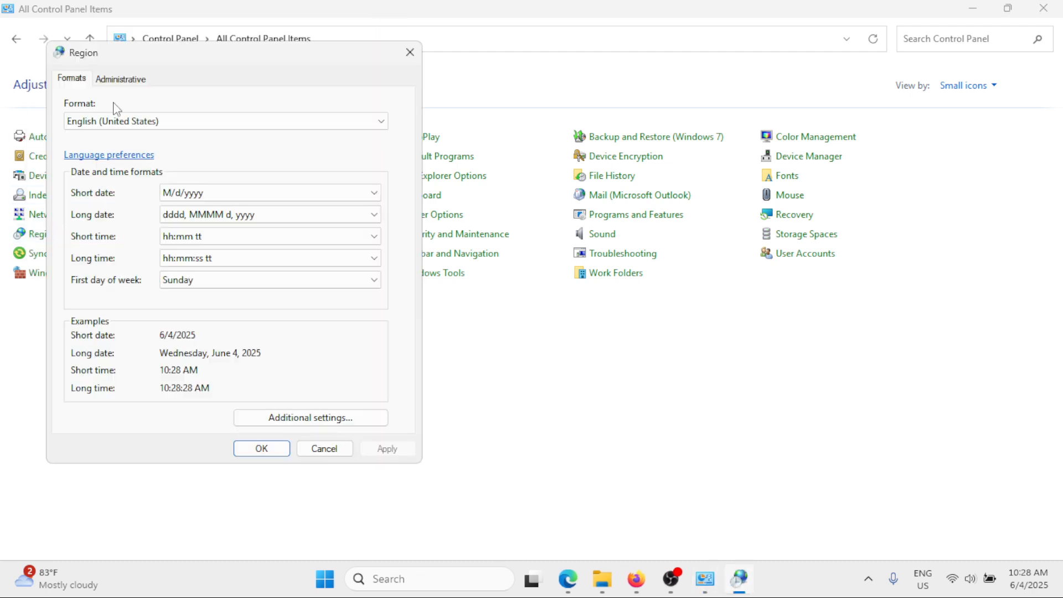
pyautogui.click(121, 78)
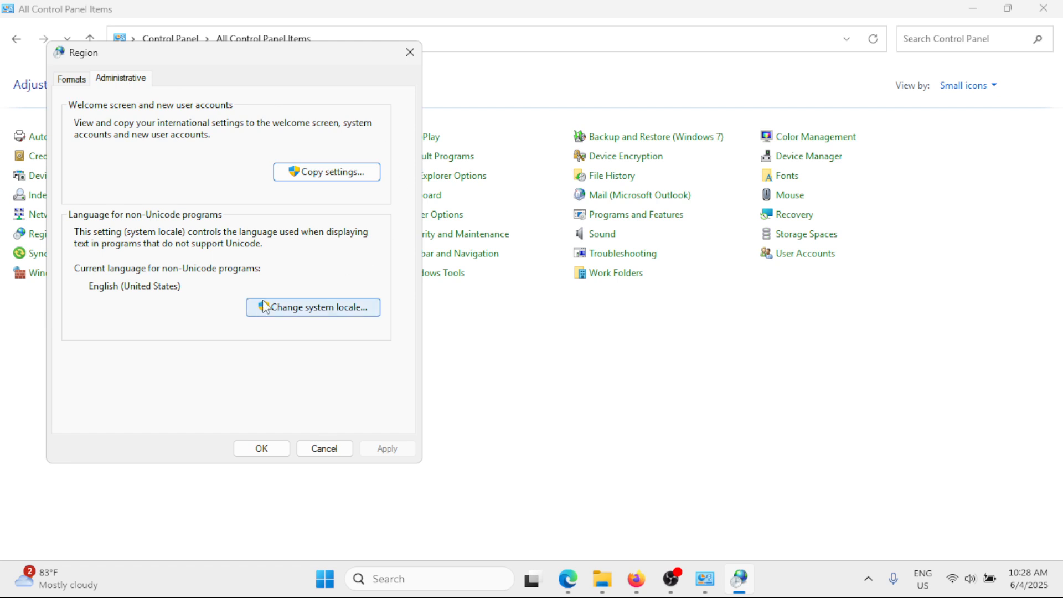
pyautogui.click(312, 307)
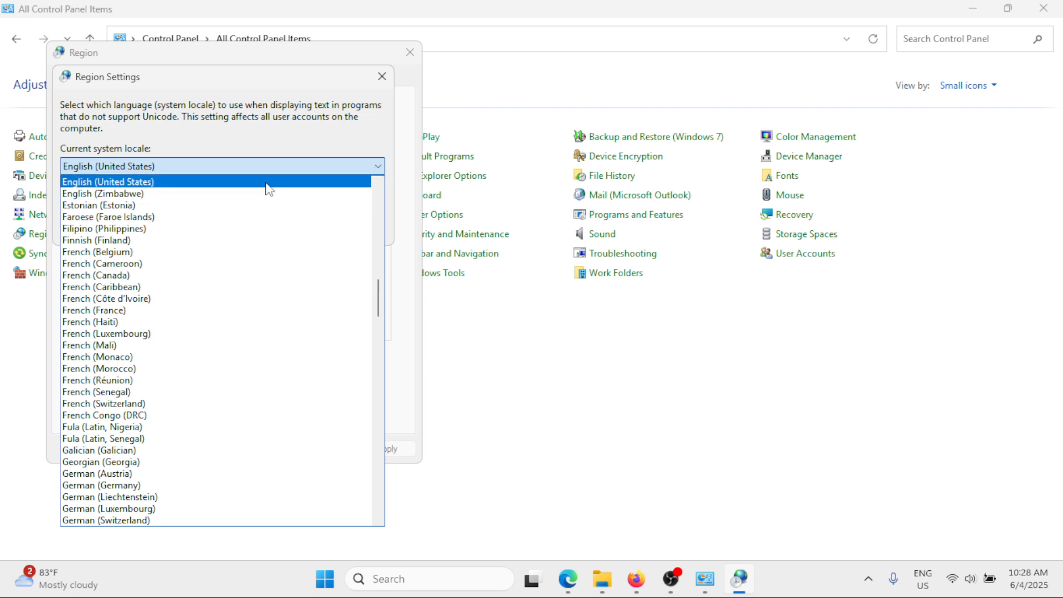
pyautogui.click(109, 180)
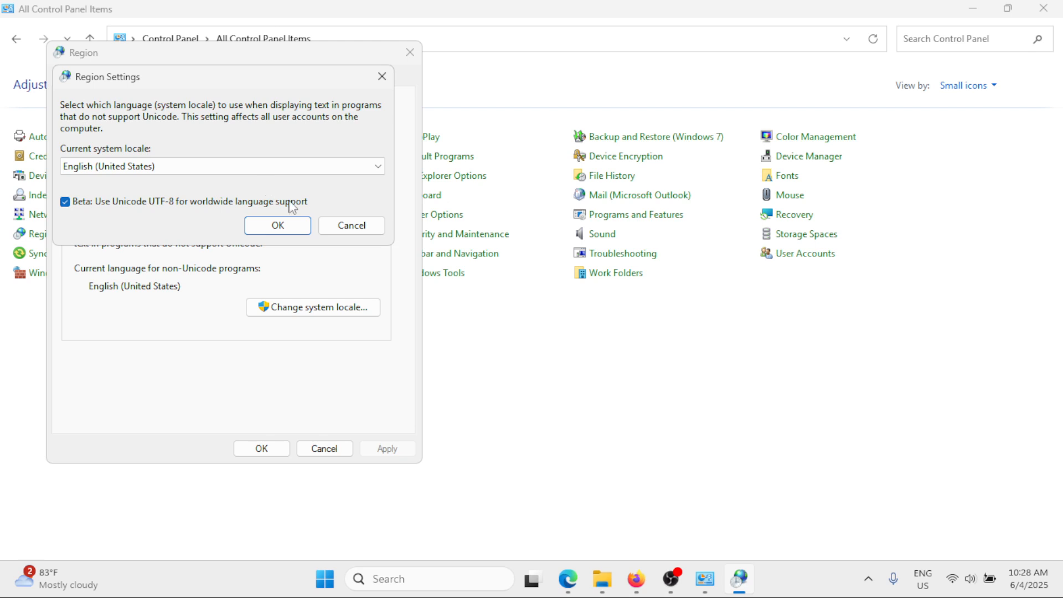
pyautogui.click(277, 225)
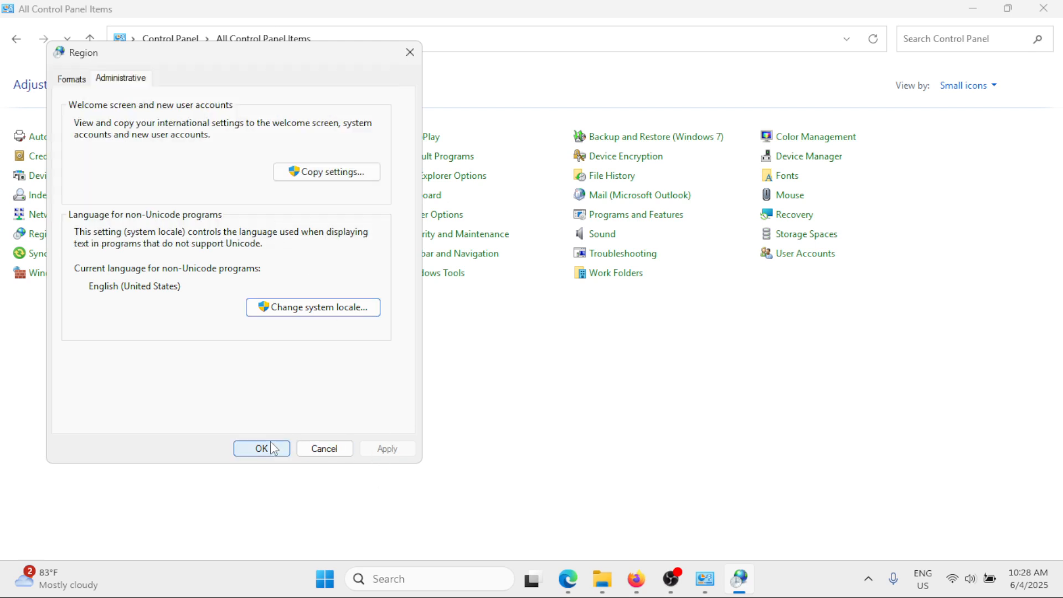
pyautogui.click(262, 448)
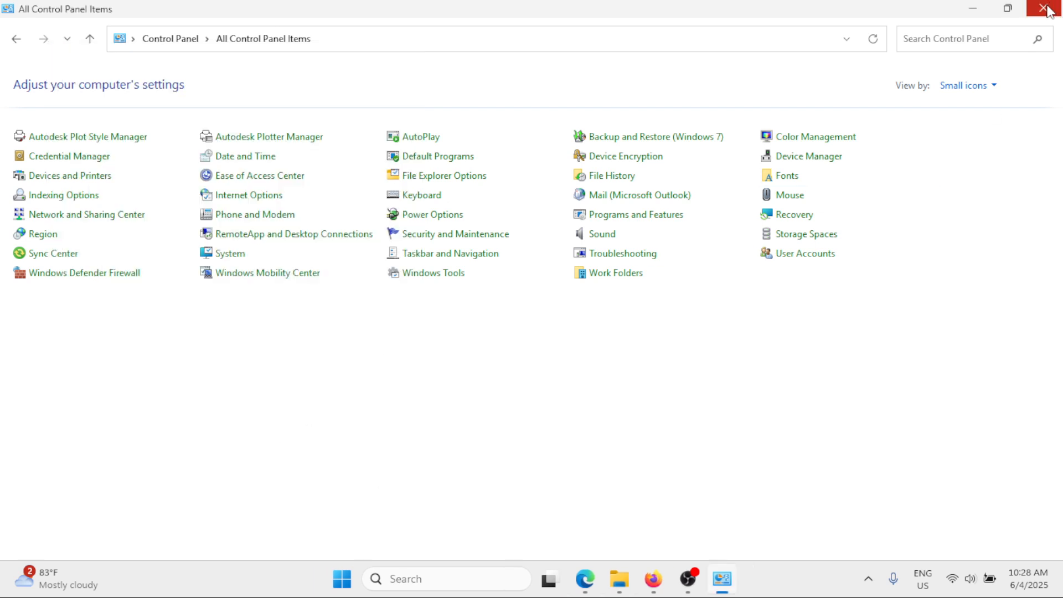
# Step: Close Control Panel, review System Configuration's Services list via msconfig, then close it
pyautogui.click(1049, 8)
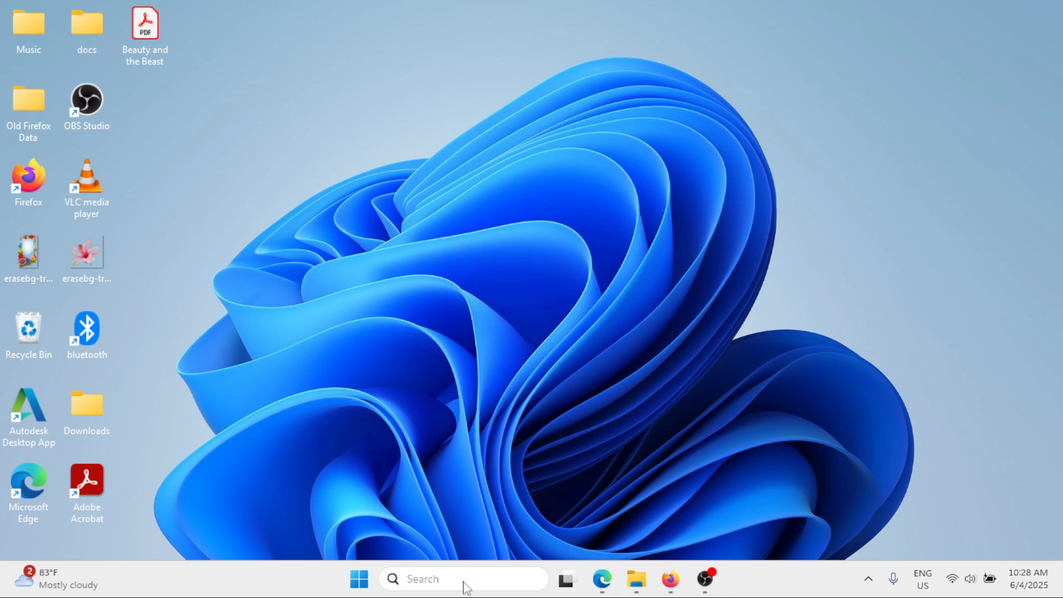
pyautogui.write('msc')
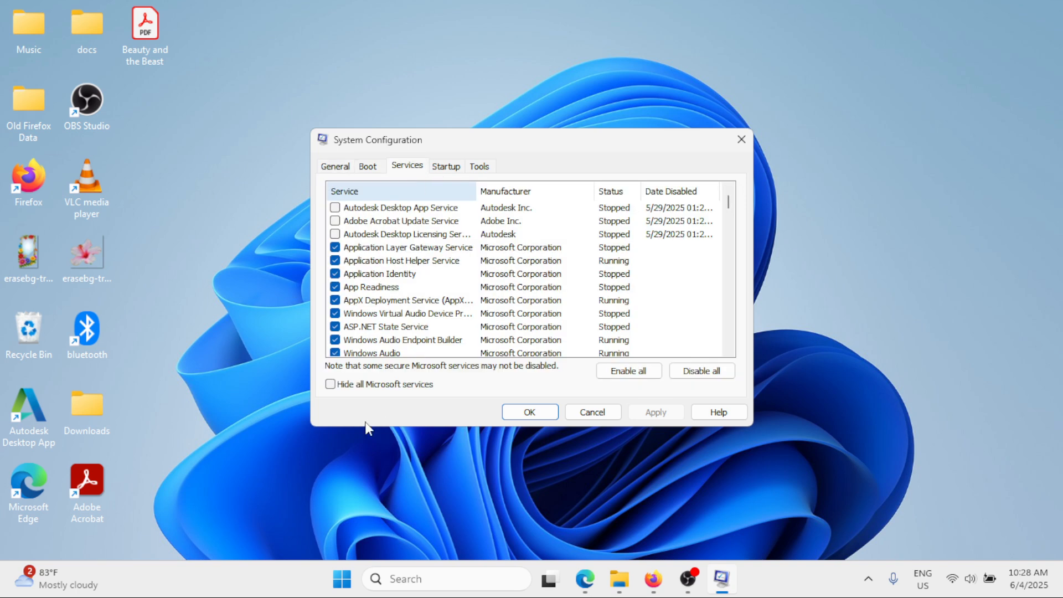
pyautogui.click(330, 384)
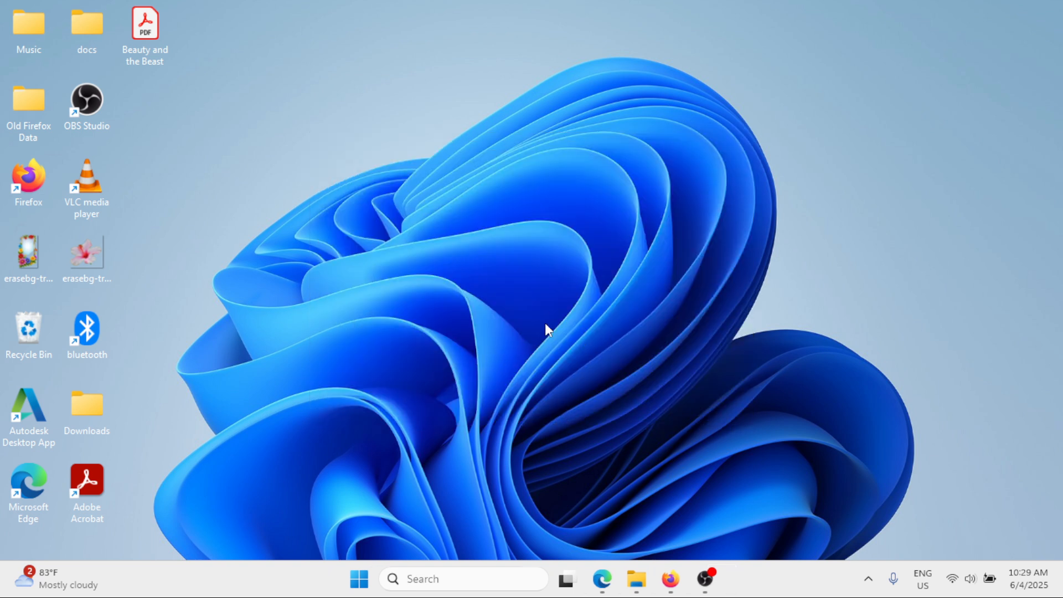
pyautogui.moveTo(603, 347)
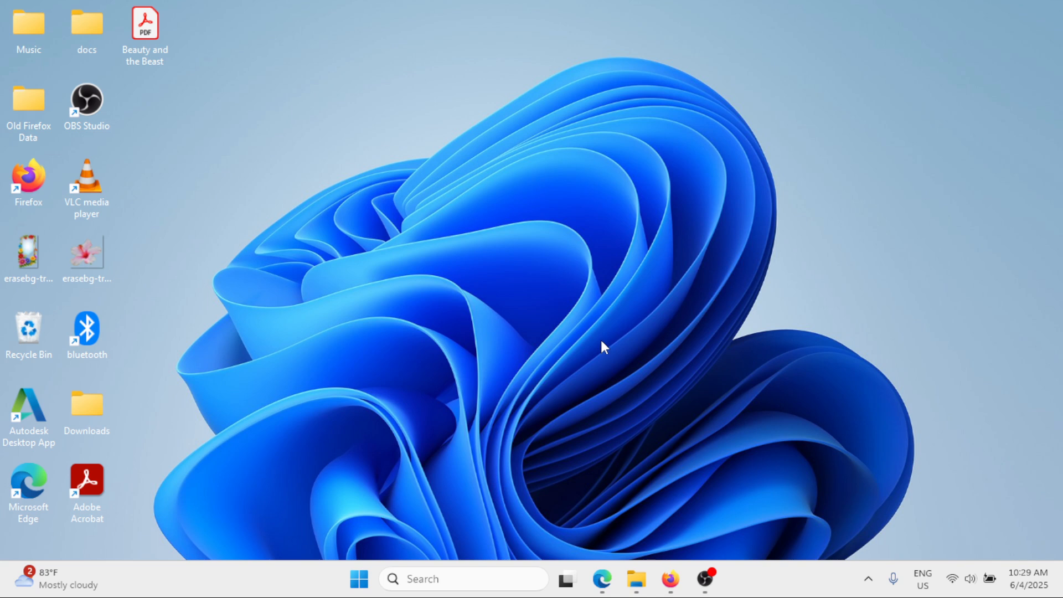
pyautogui.moveTo(750, 332)
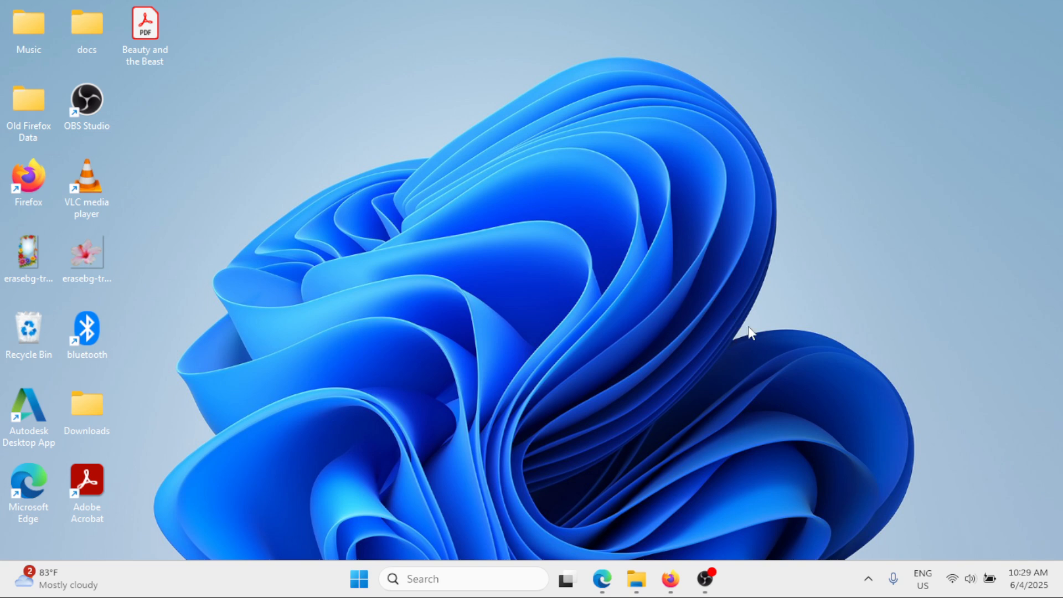